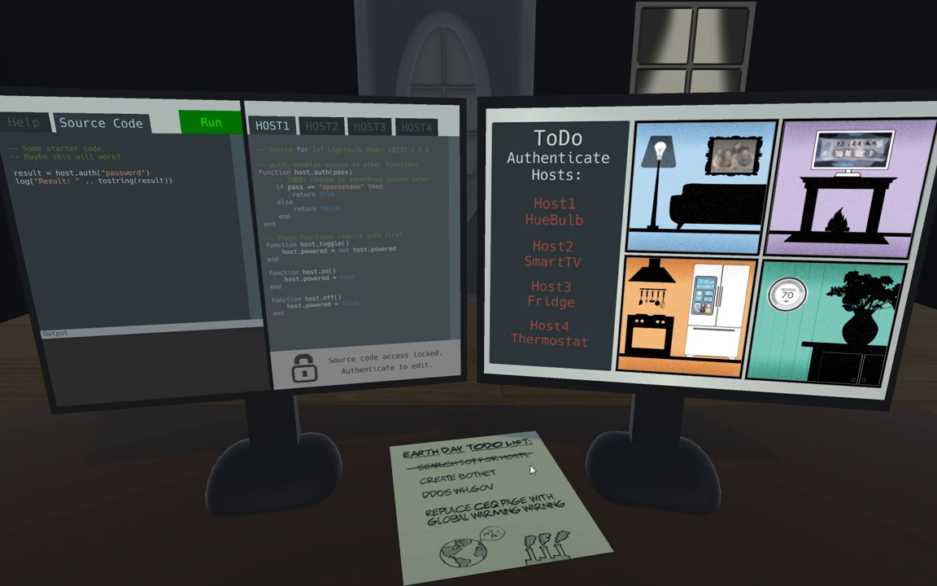
mouse_move(533, 469)
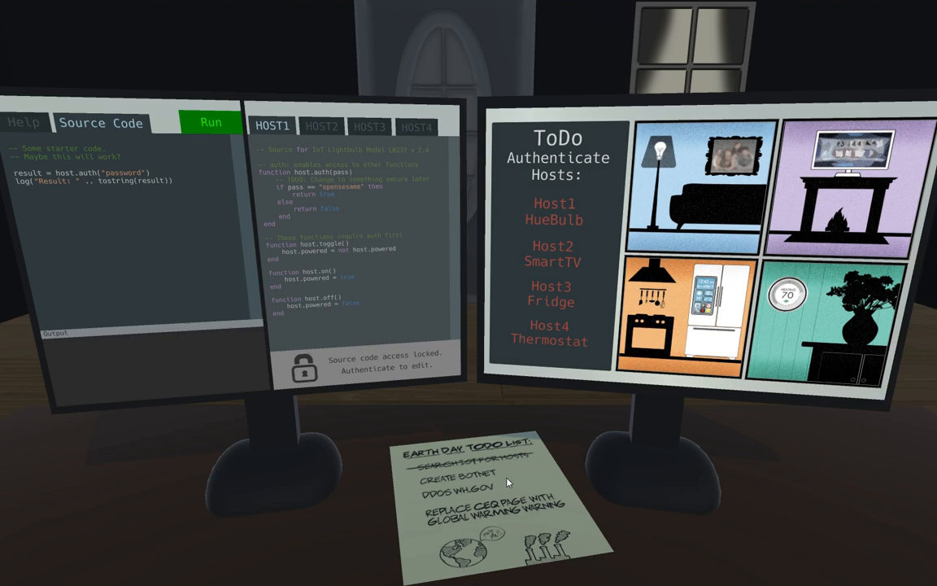
mouse_move(545, 529)
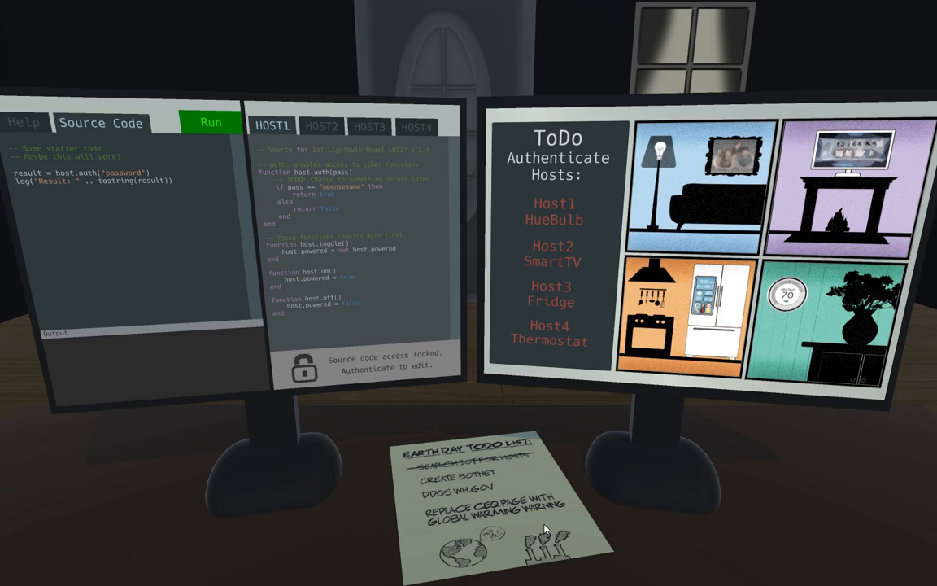
mouse_move(518, 537)
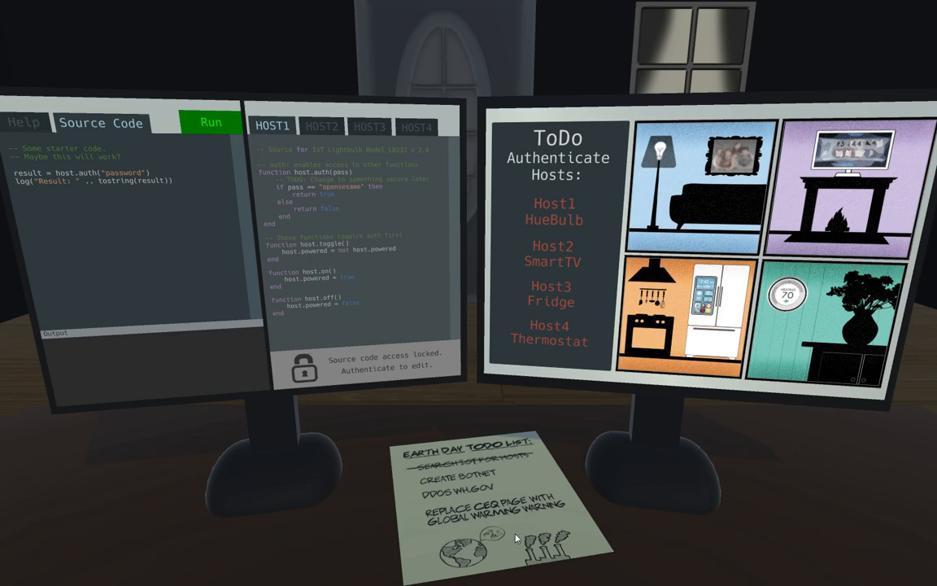
mouse_move(364, 355)
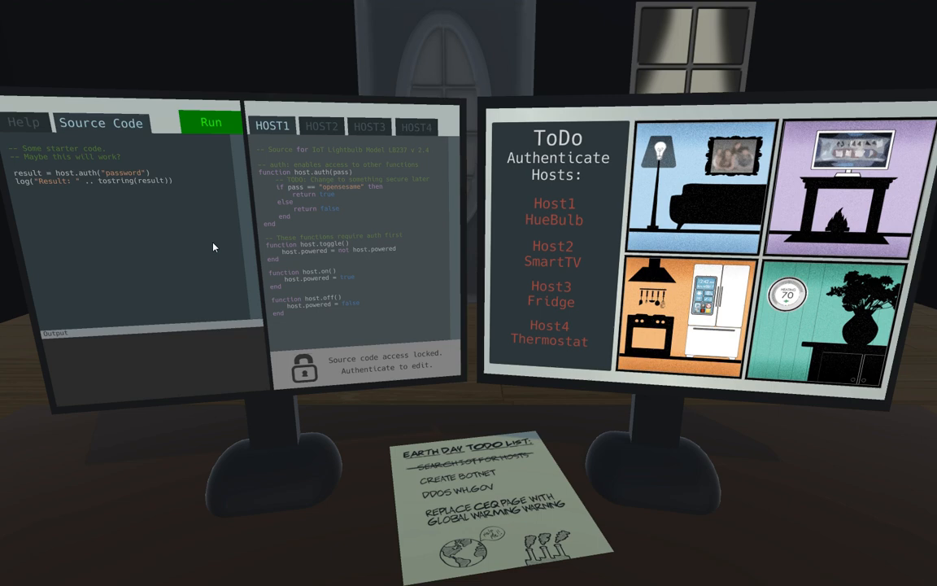
mouse_move(251, 257)
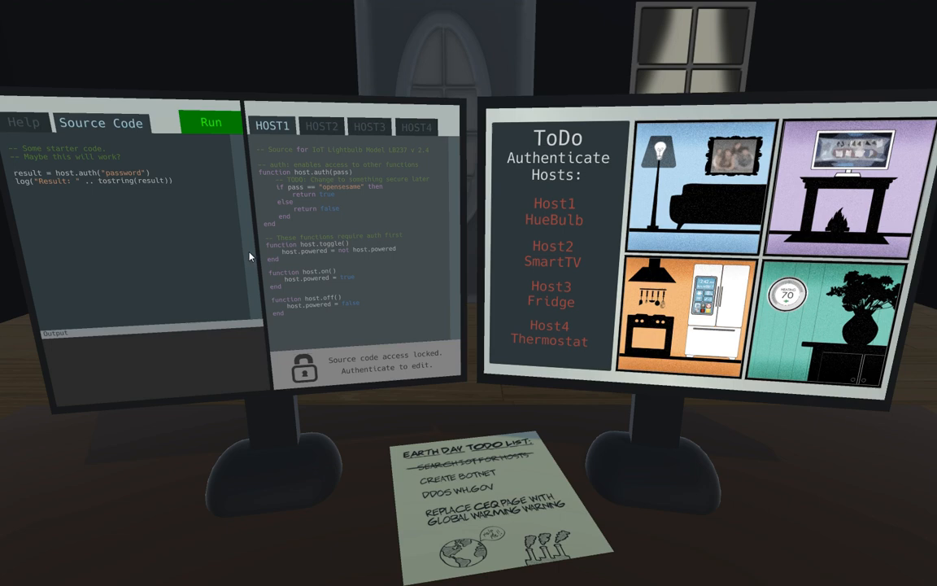
mouse_move(475, 395)
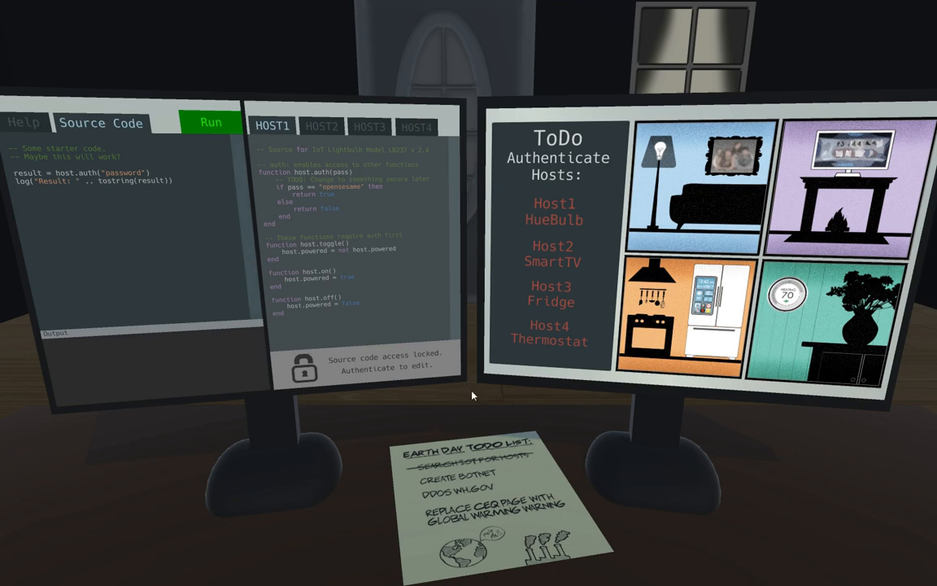
mouse_move(377, 380)
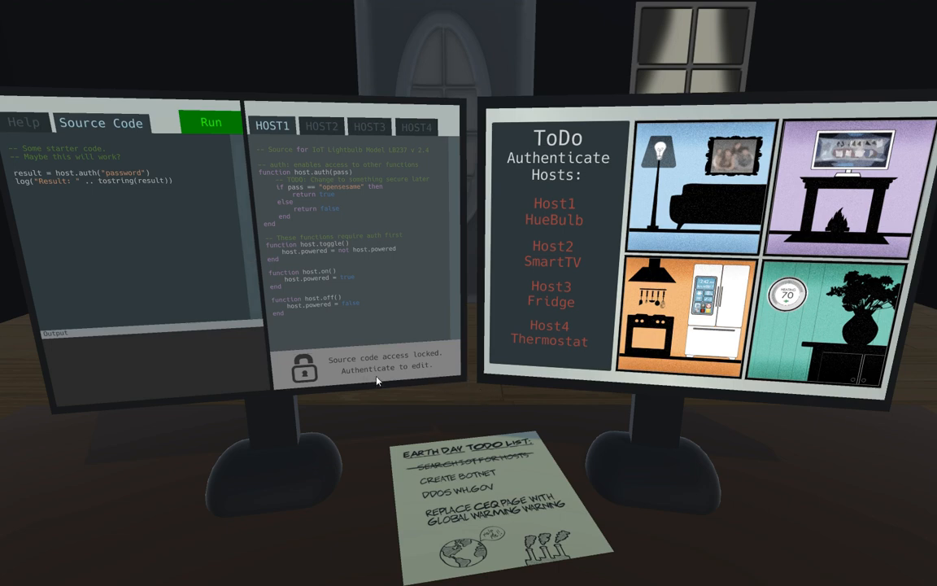
mouse_move(550, 280)
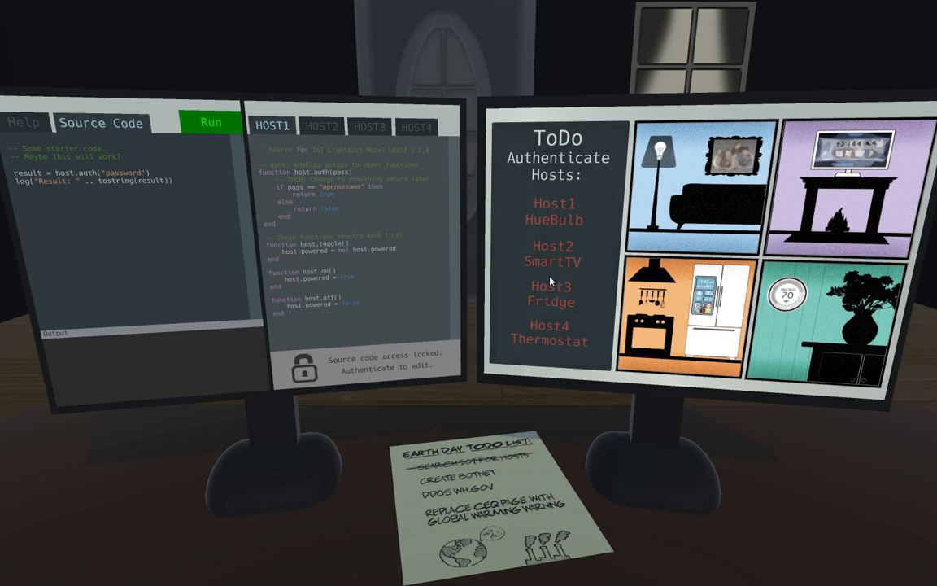
mouse_move(560, 180)
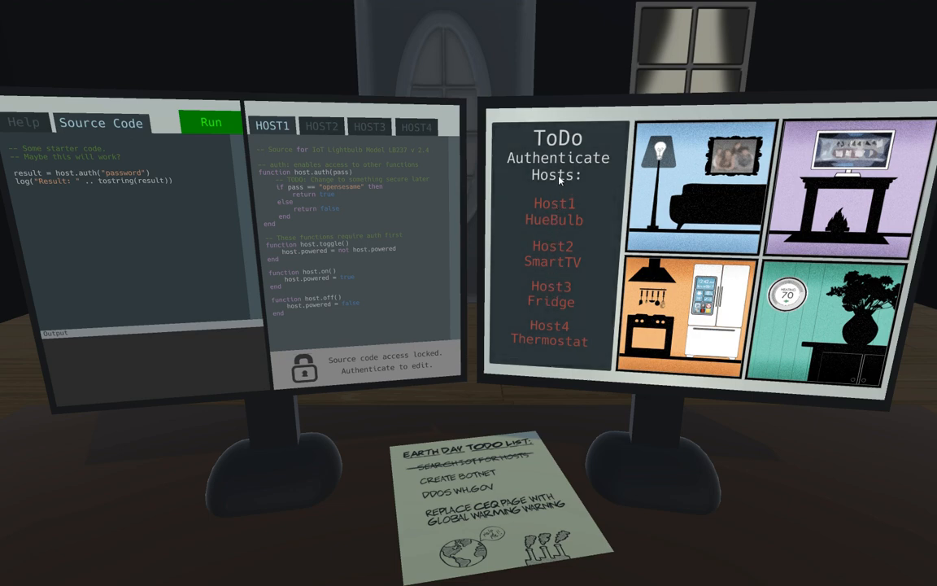
Step: Browse the host tabs, comparing Host2's locked source with Host1's readable source
click(416, 127)
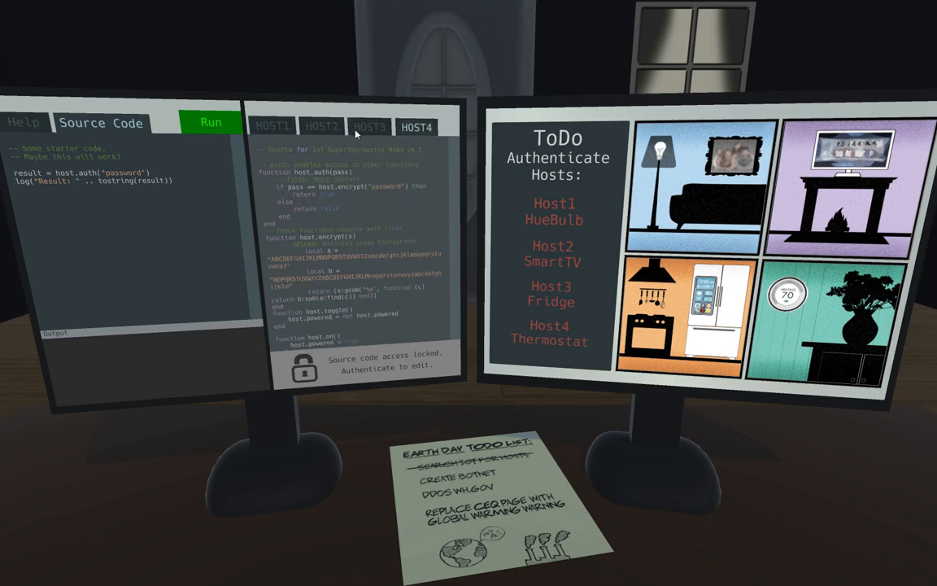
click(273, 127)
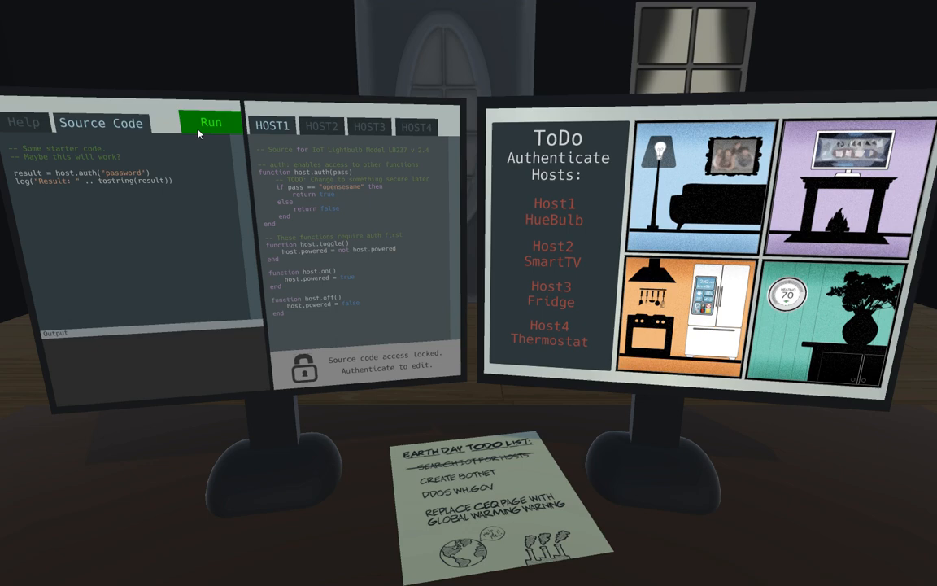
click(322, 127)
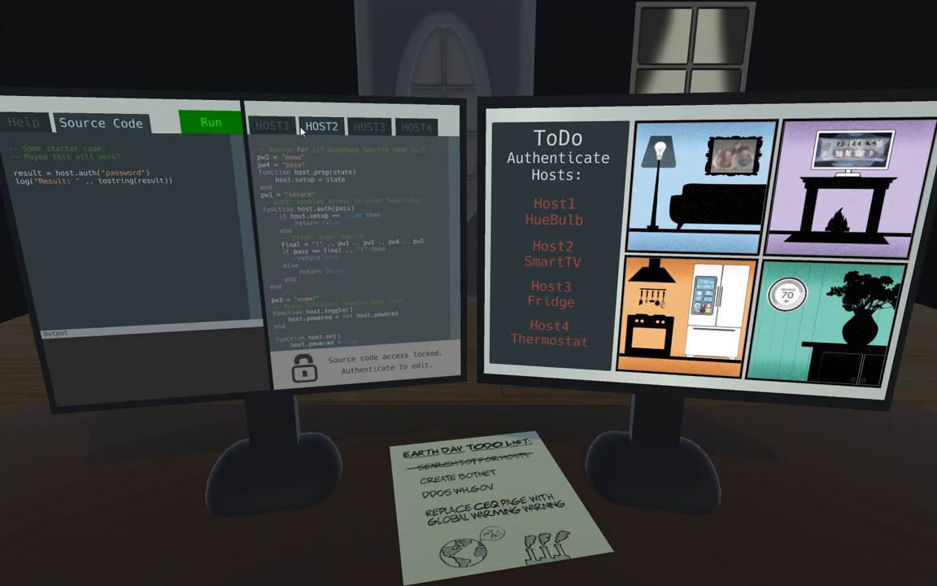
click(271, 127)
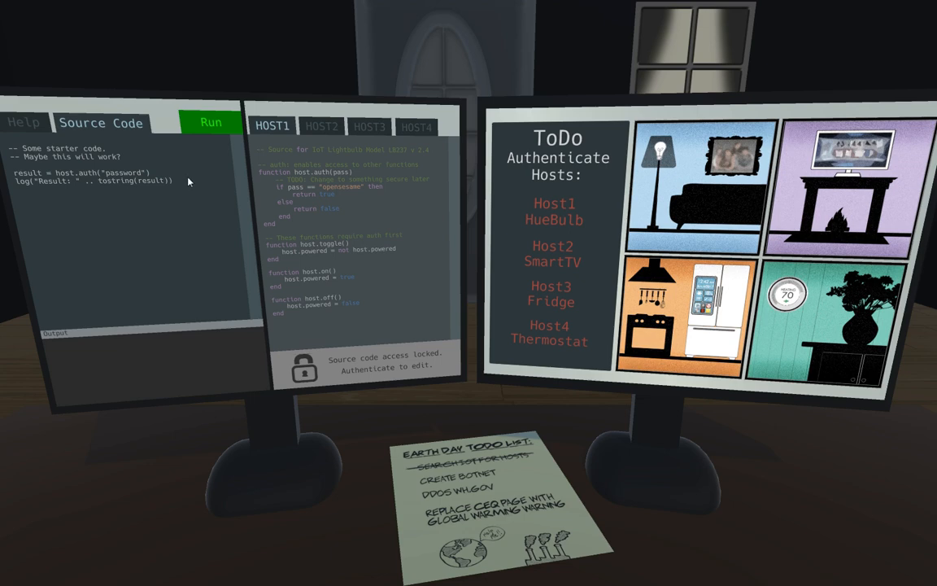
mouse_move(211, 143)
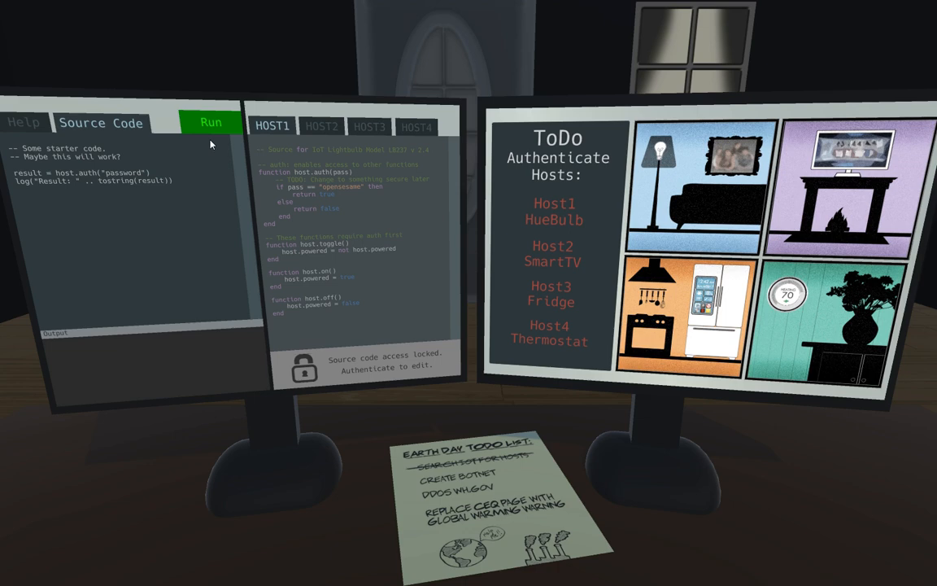
click(321, 126)
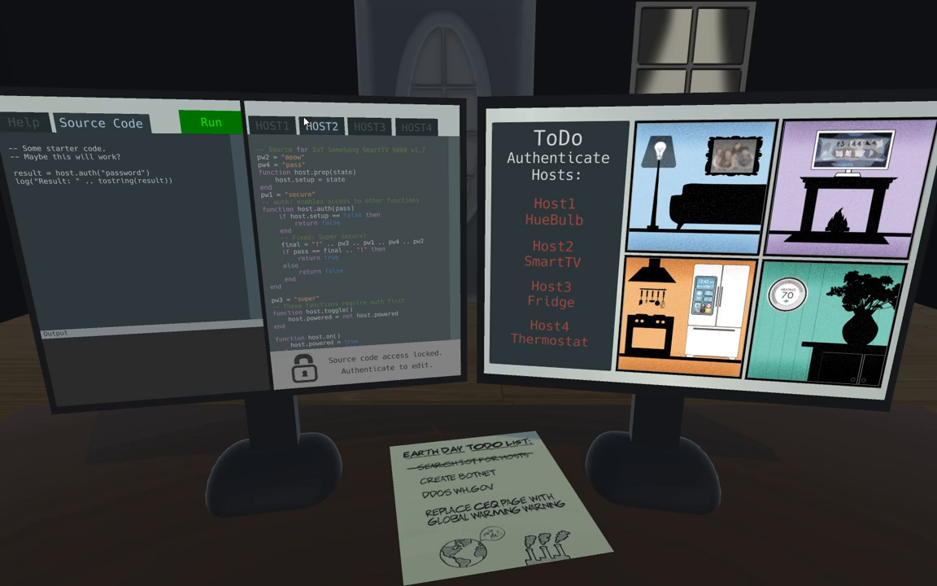
click(272, 126)
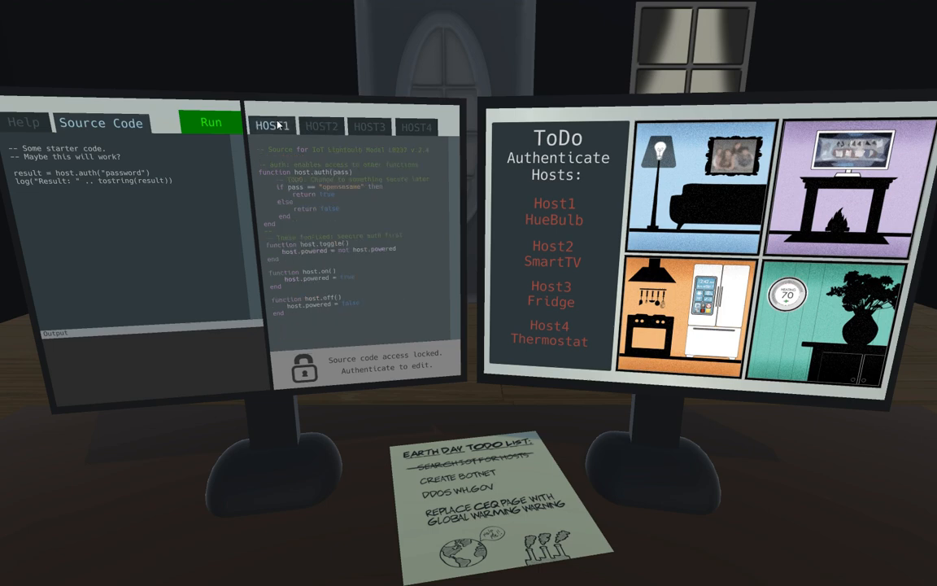
mouse_move(365, 176)
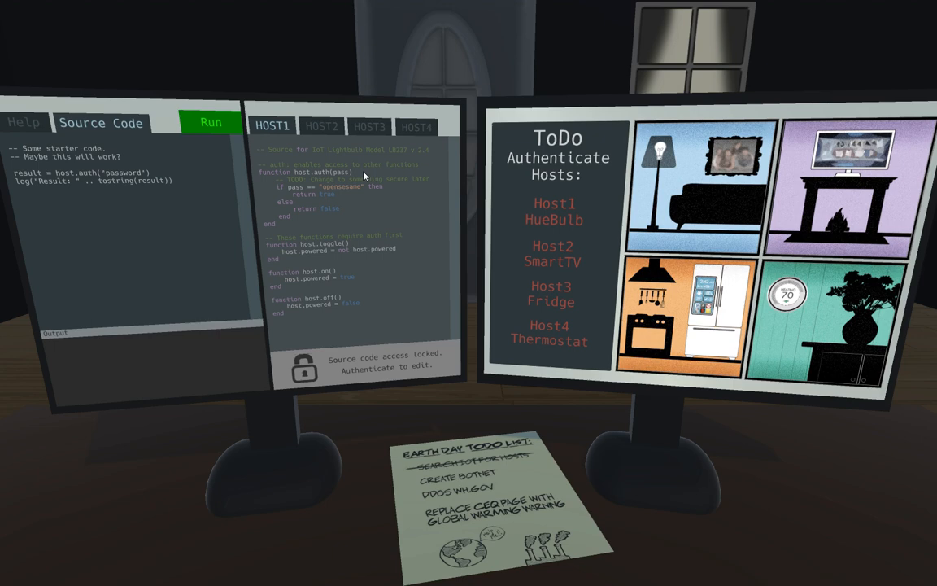
mouse_move(350, 200)
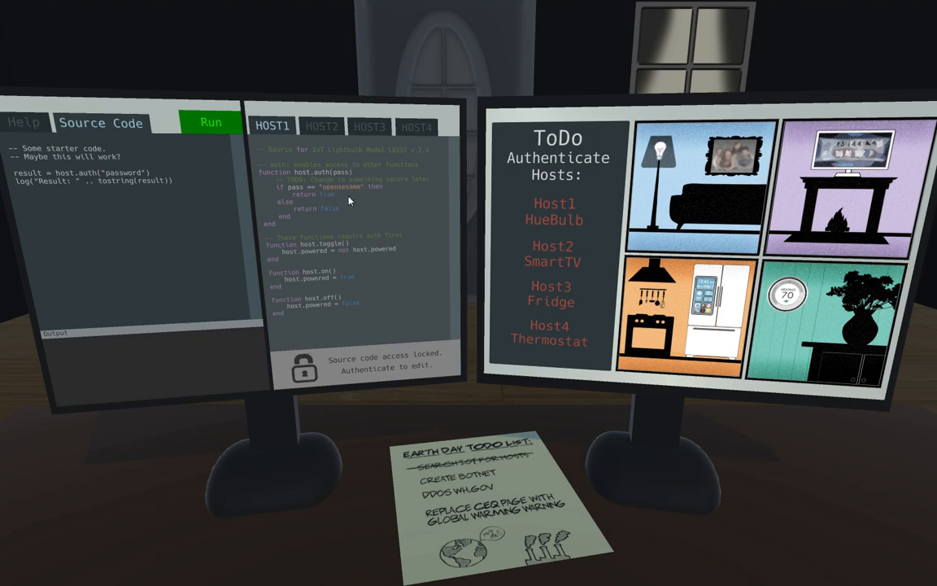
mouse_move(390, 198)
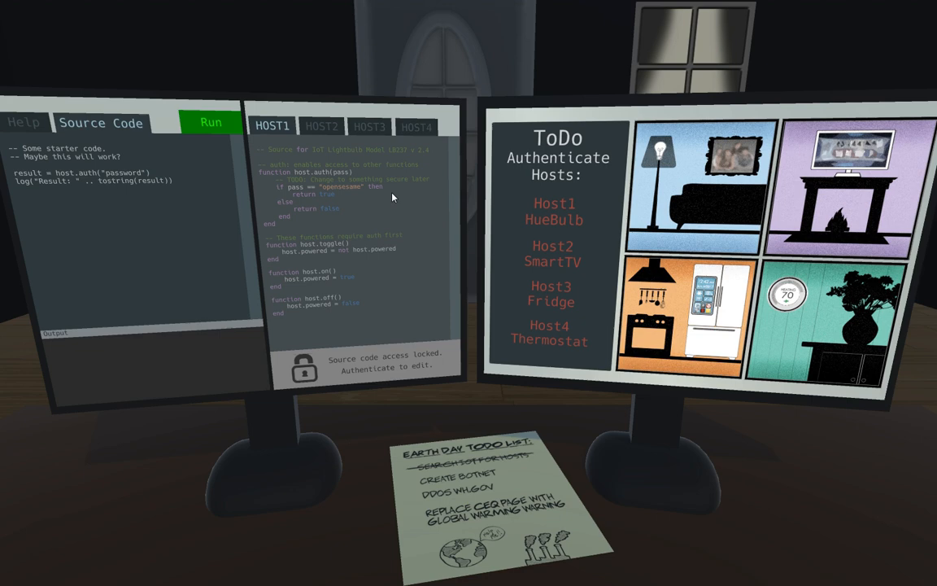
mouse_move(319, 168)
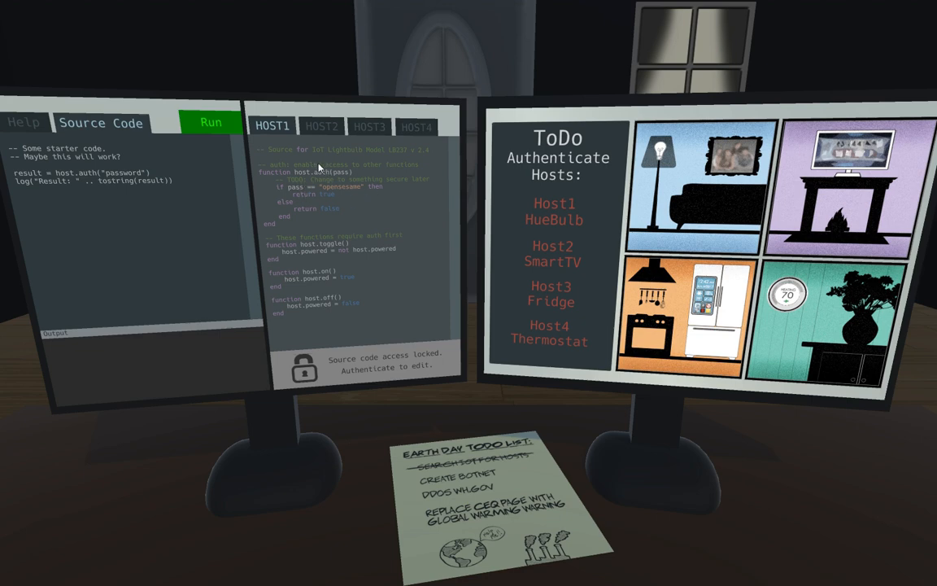
mouse_move(331, 208)
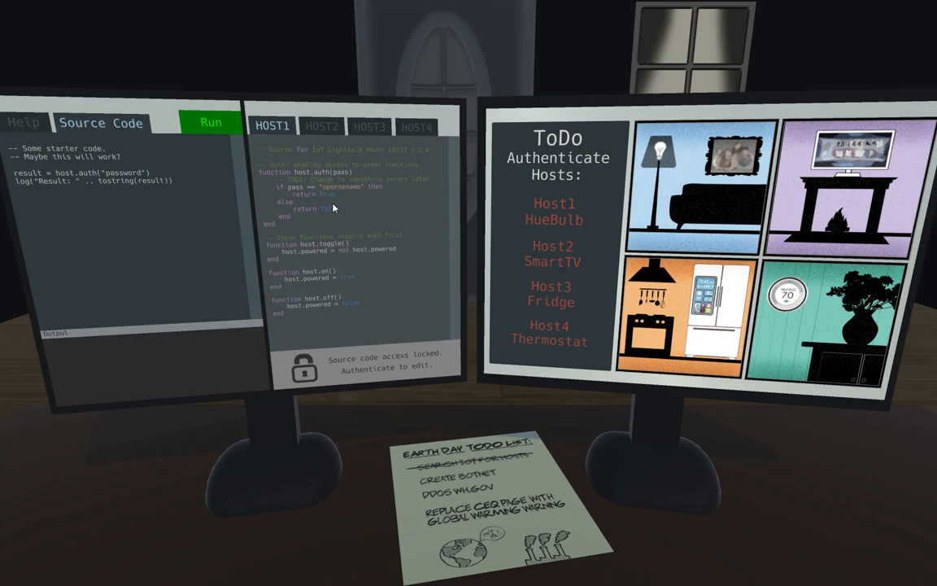
mouse_move(309, 180)
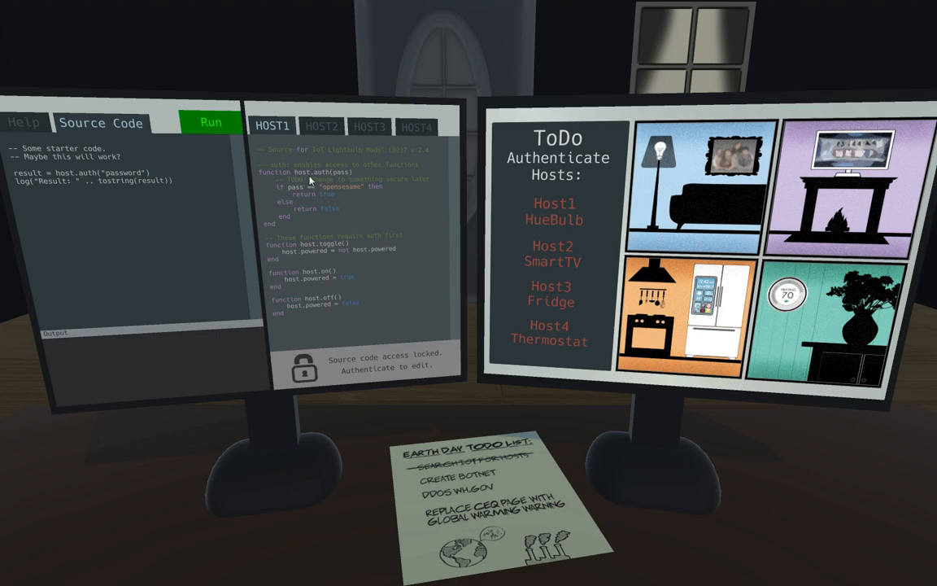
mouse_move(315, 167)
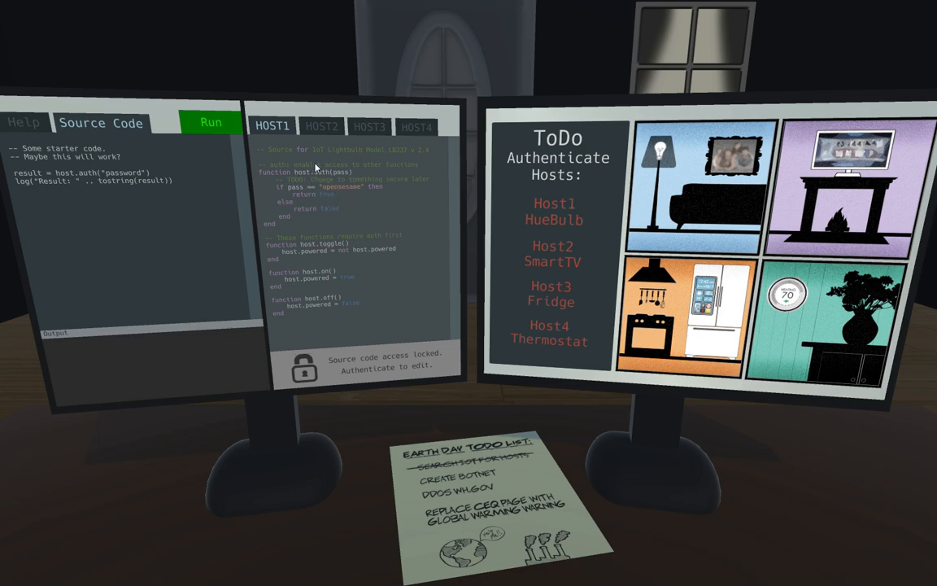
mouse_move(348, 215)
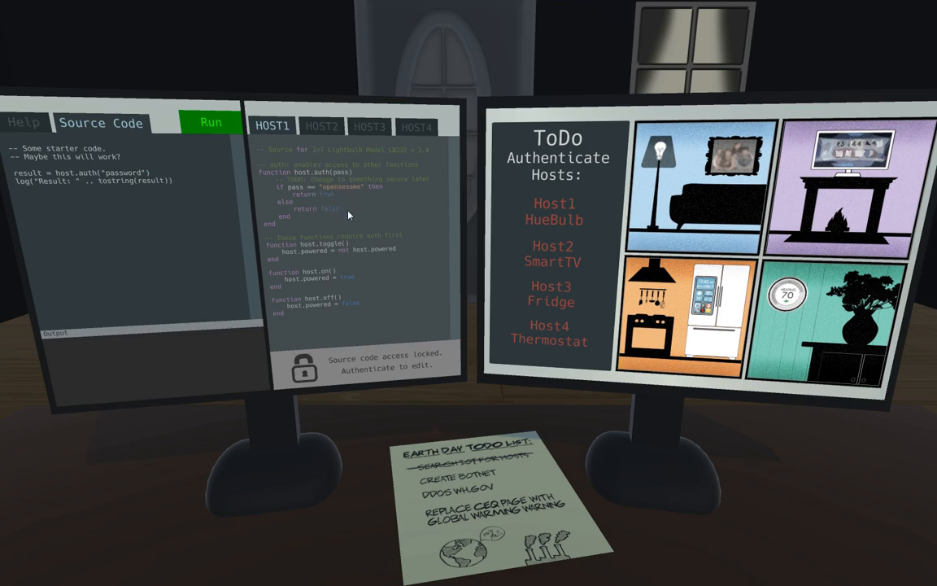
mouse_move(341, 192)
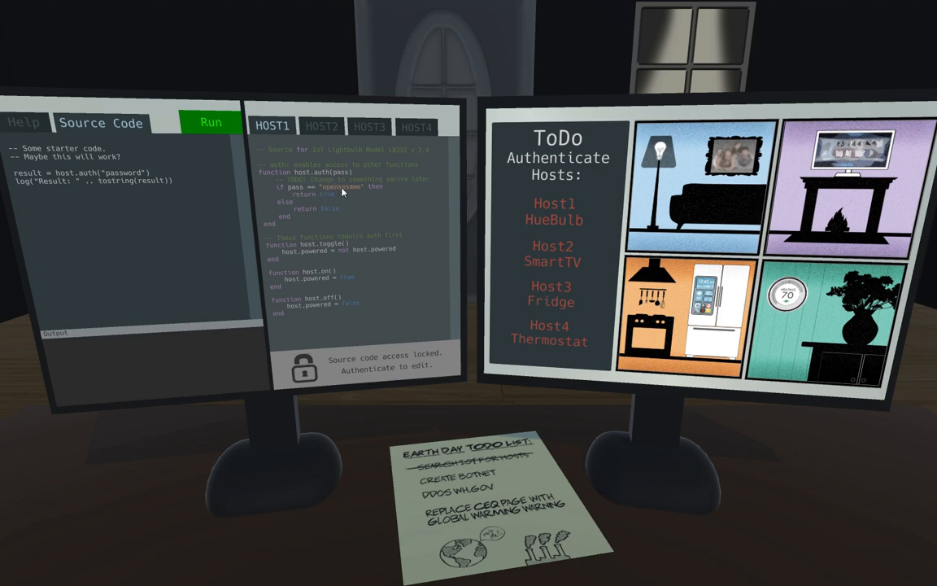
mouse_move(343, 195)
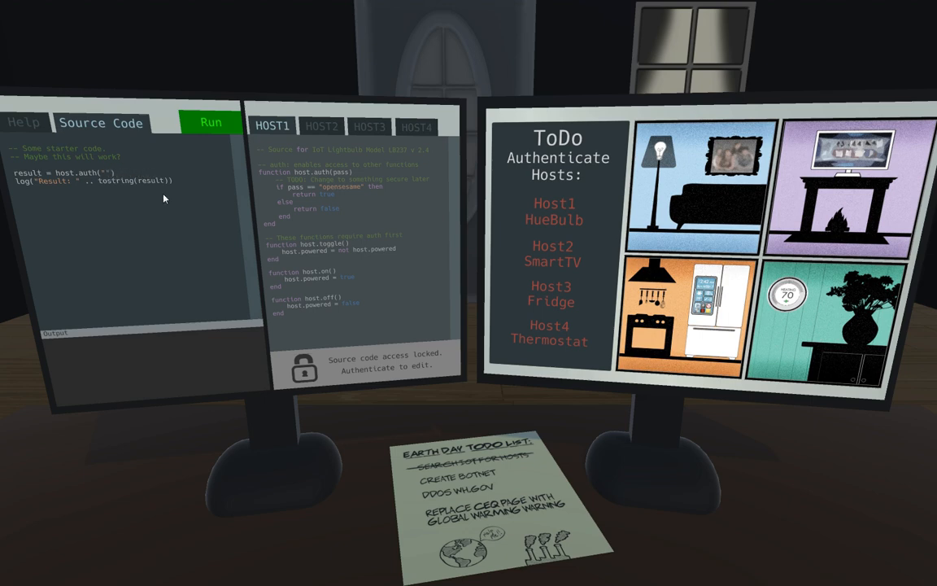
text(open)
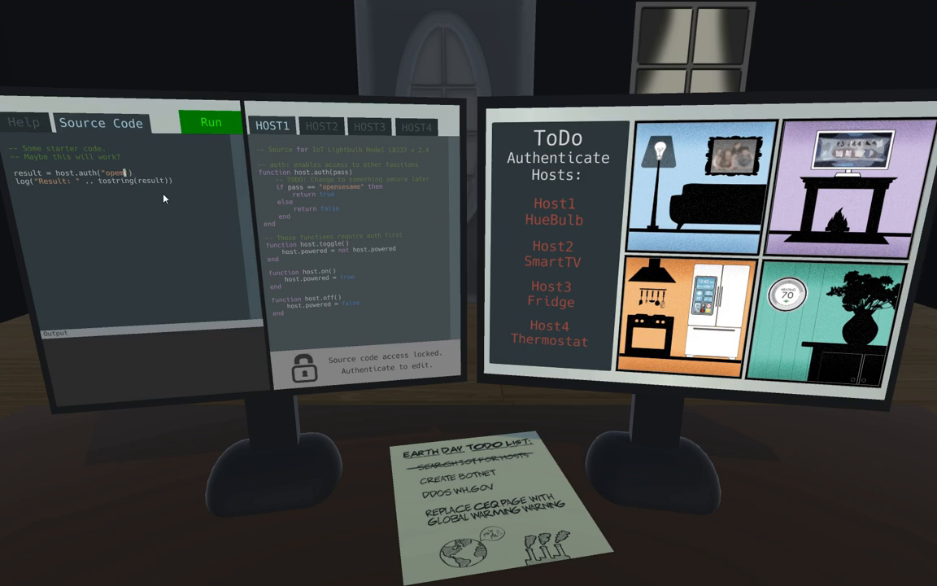
text(sesame)
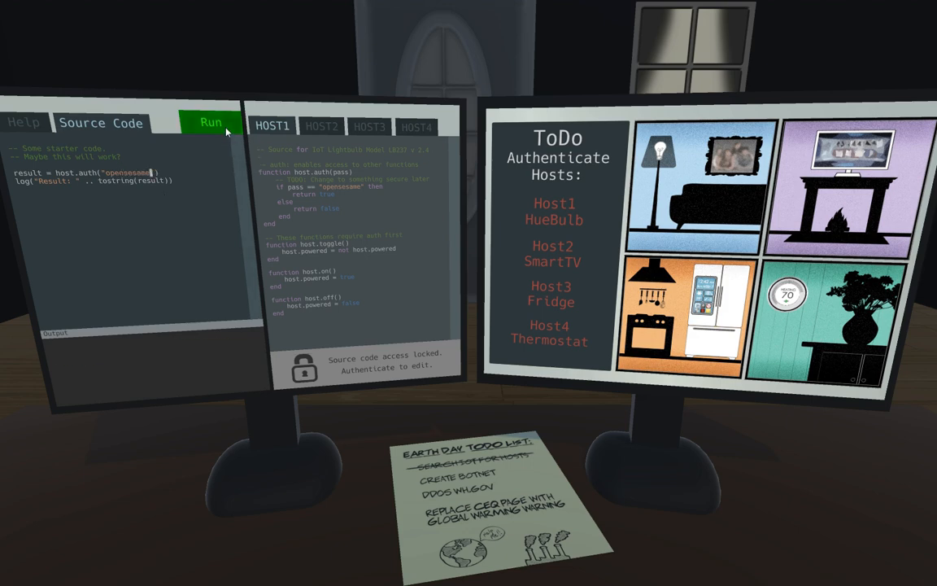
click(211, 122)
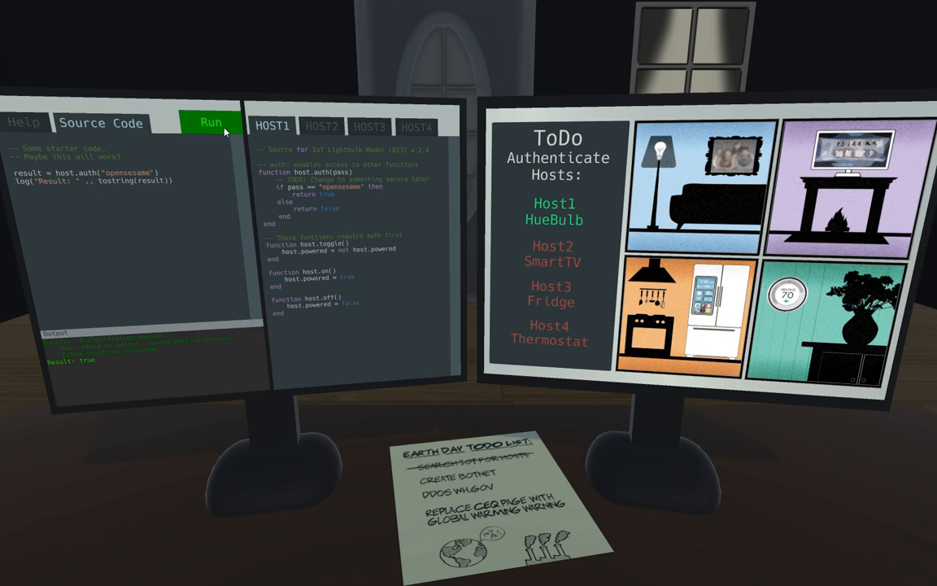
mouse_move(316, 187)
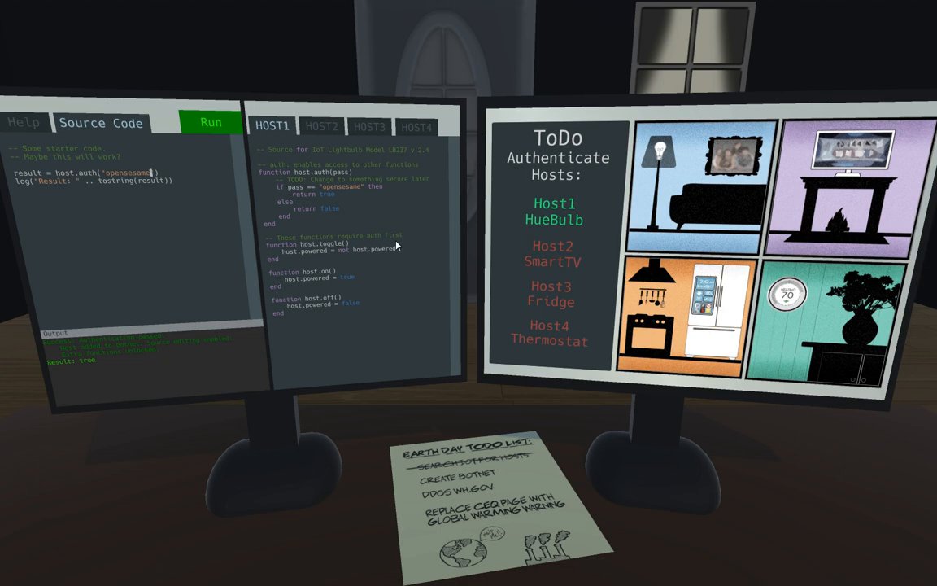
mouse_move(388, 264)
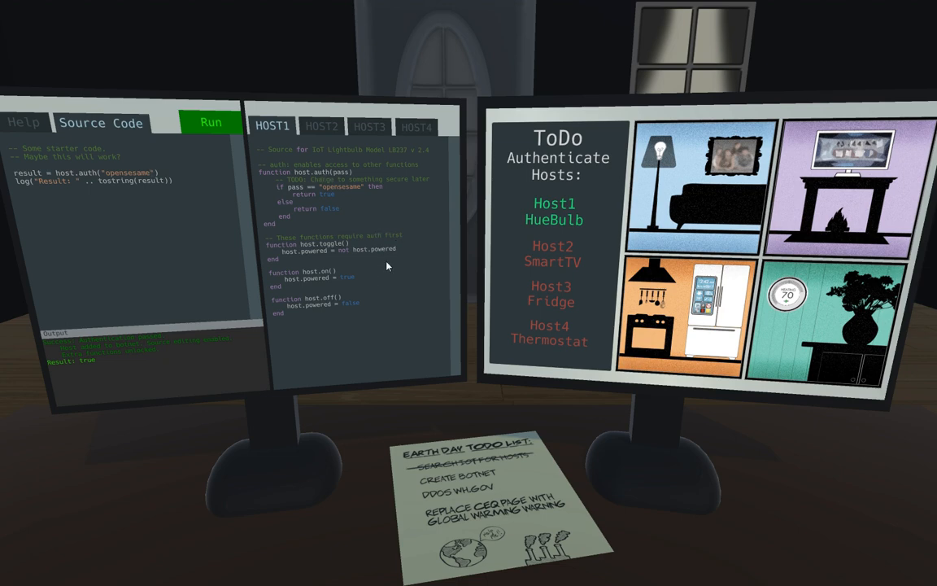
Step: Show Host2 SmartTV's locked source code
click(323, 127)
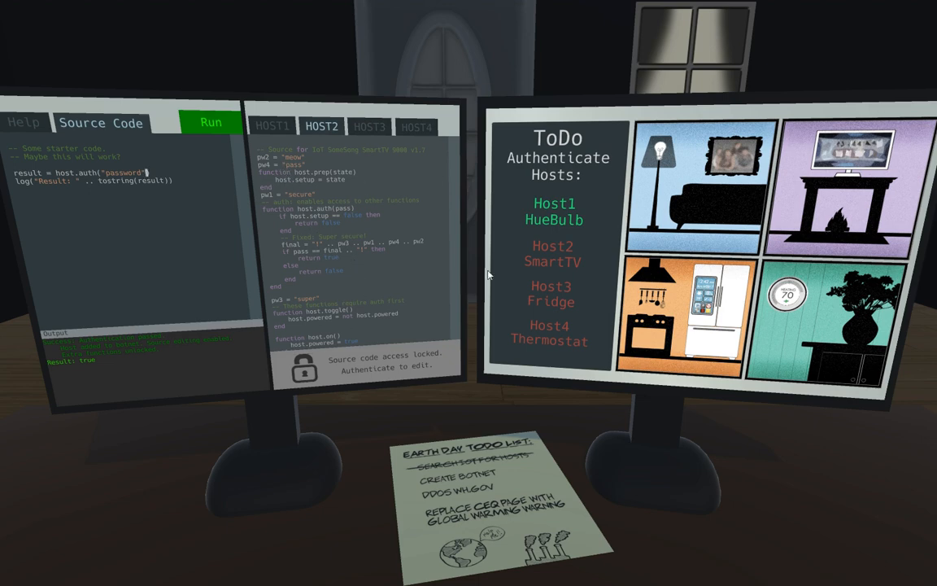
mouse_move(301, 218)
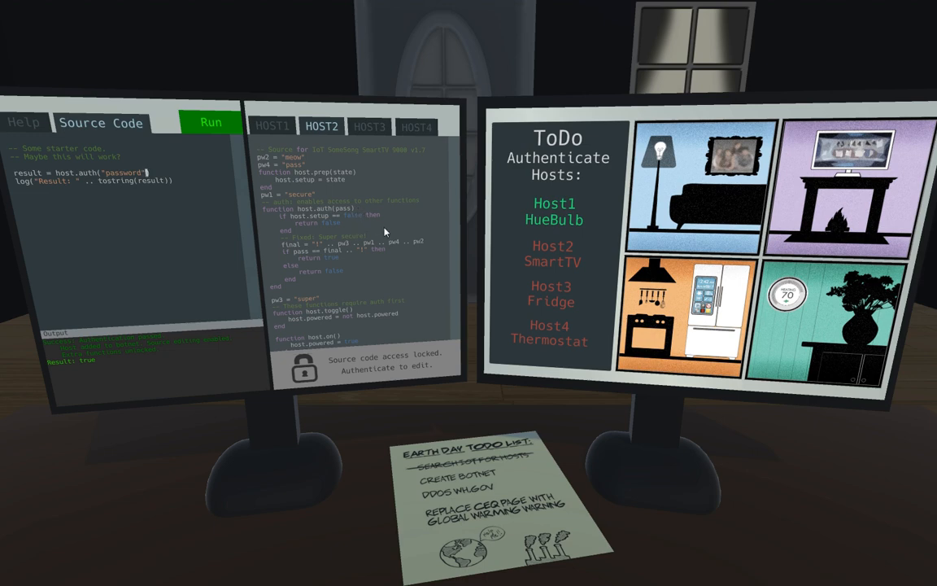
mouse_move(392, 237)
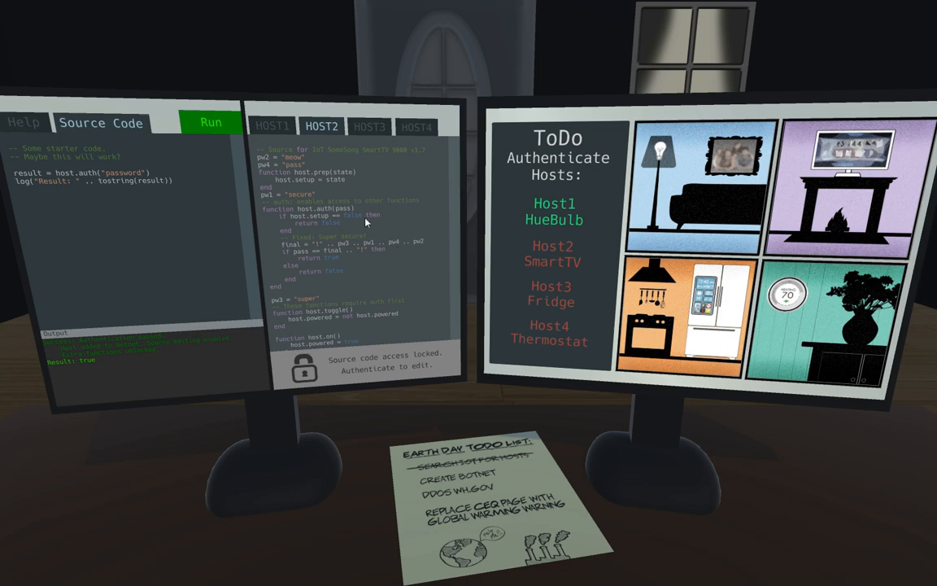
mouse_move(377, 254)
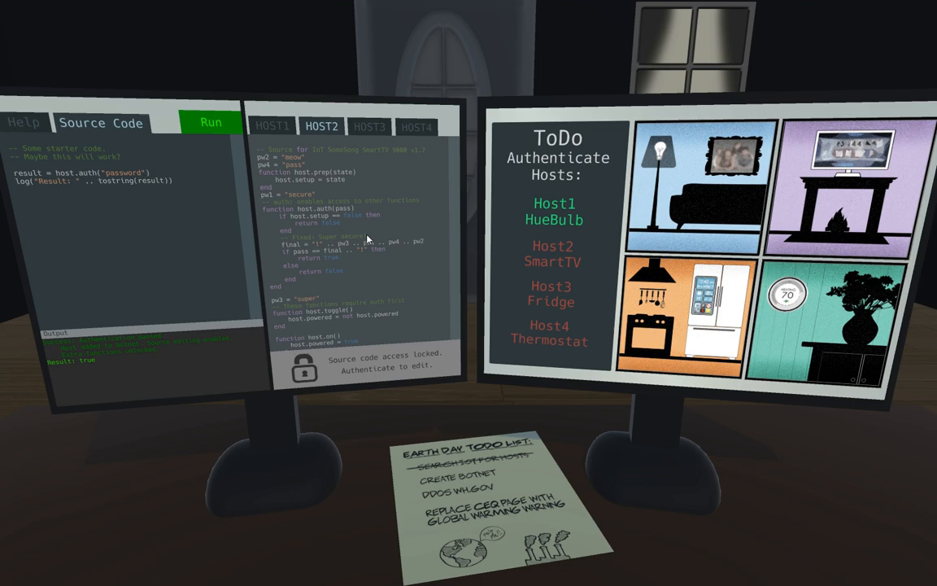
mouse_move(324, 228)
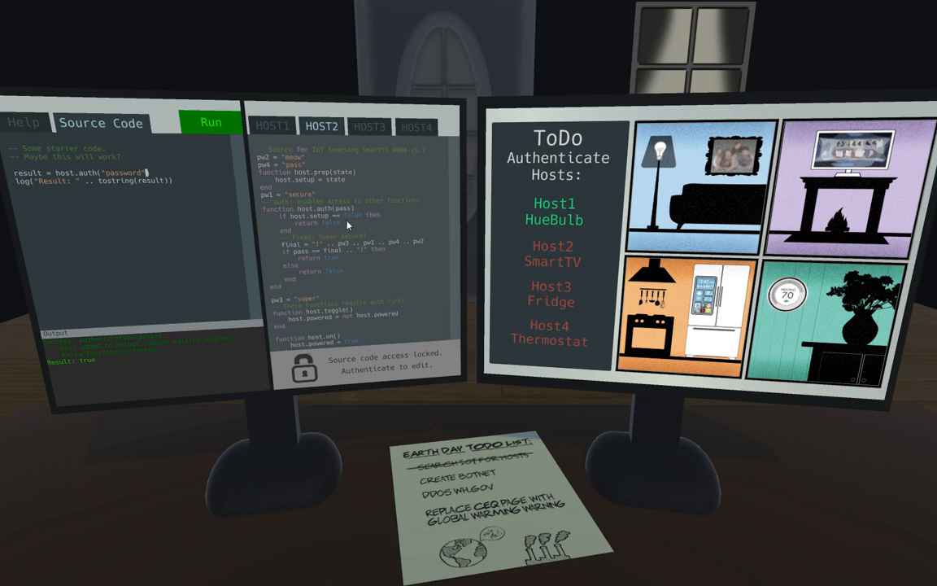
mouse_move(349, 227)
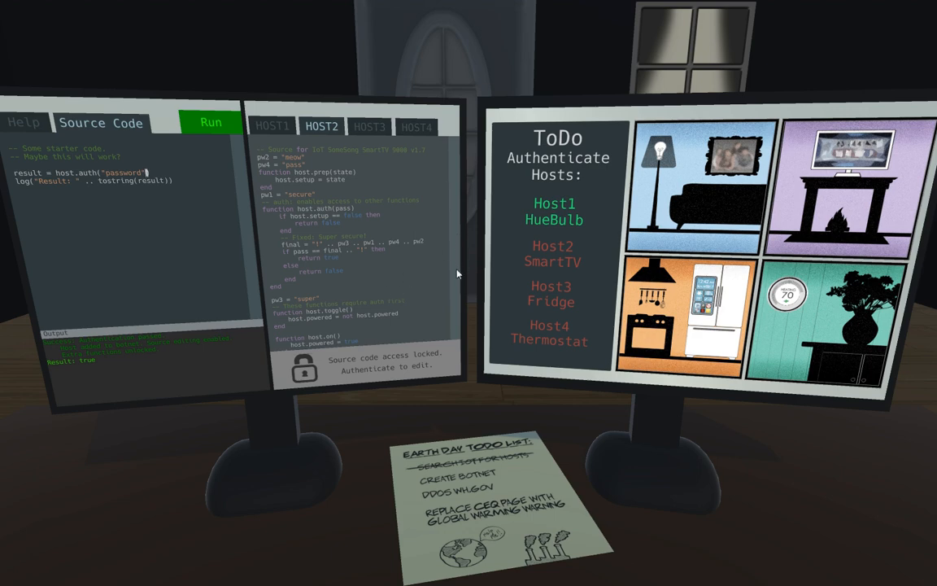
mouse_move(325, 231)
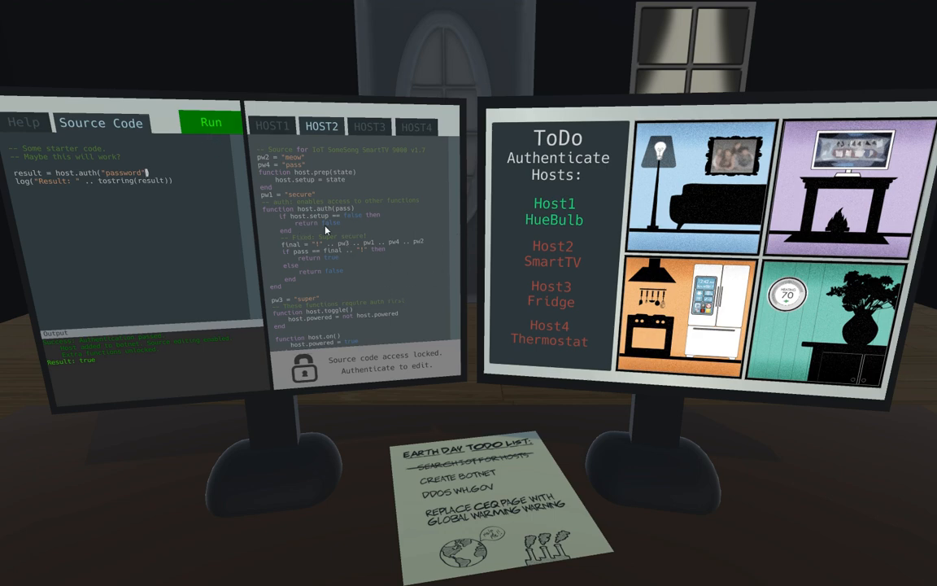
mouse_move(325, 342)
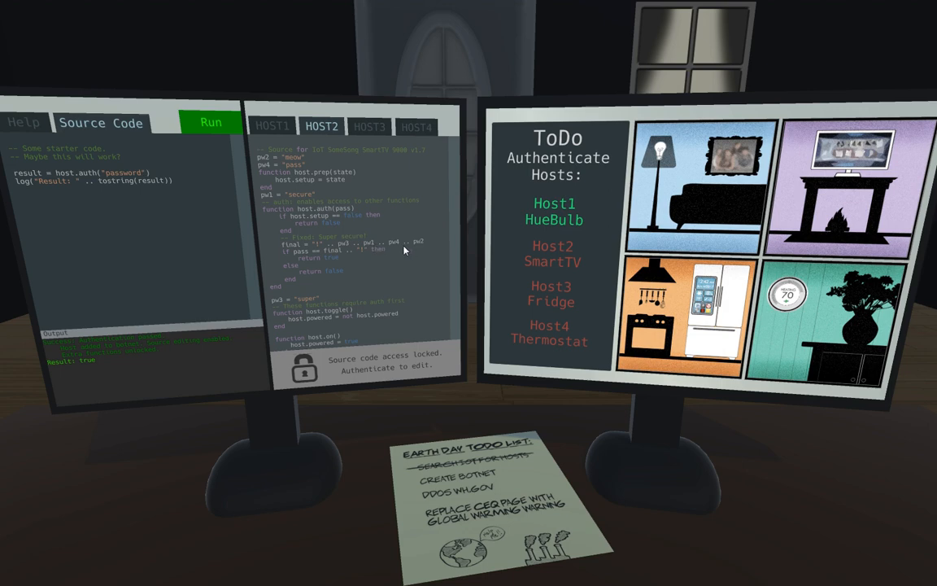
mouse_move(371, 208)
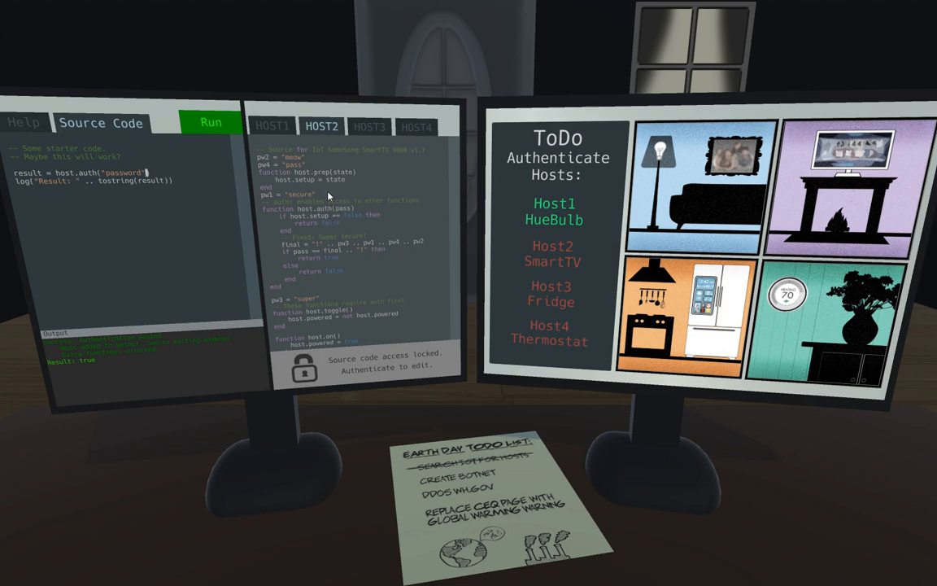
mouse_move(332, 192)
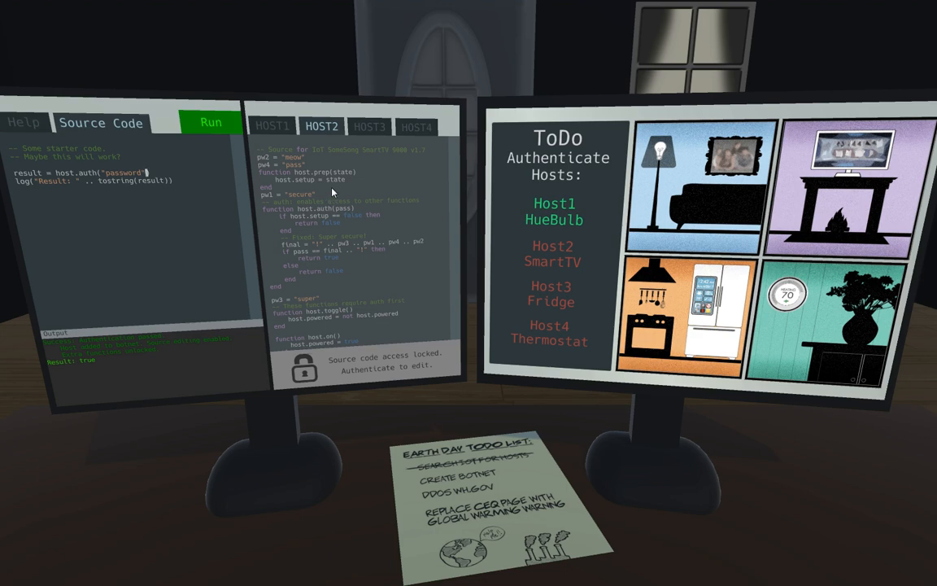
mouse_move(365, 236)
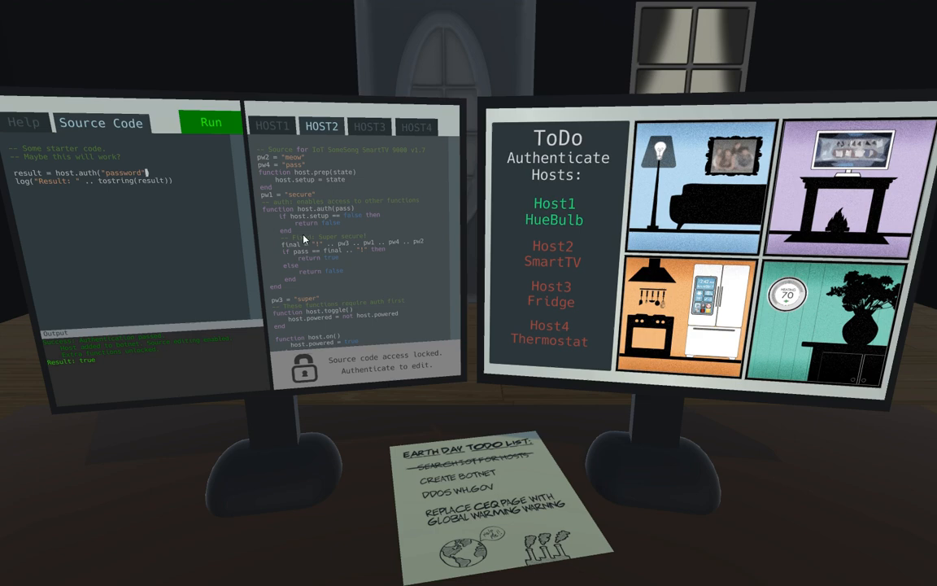
mouse_move(364, 237)
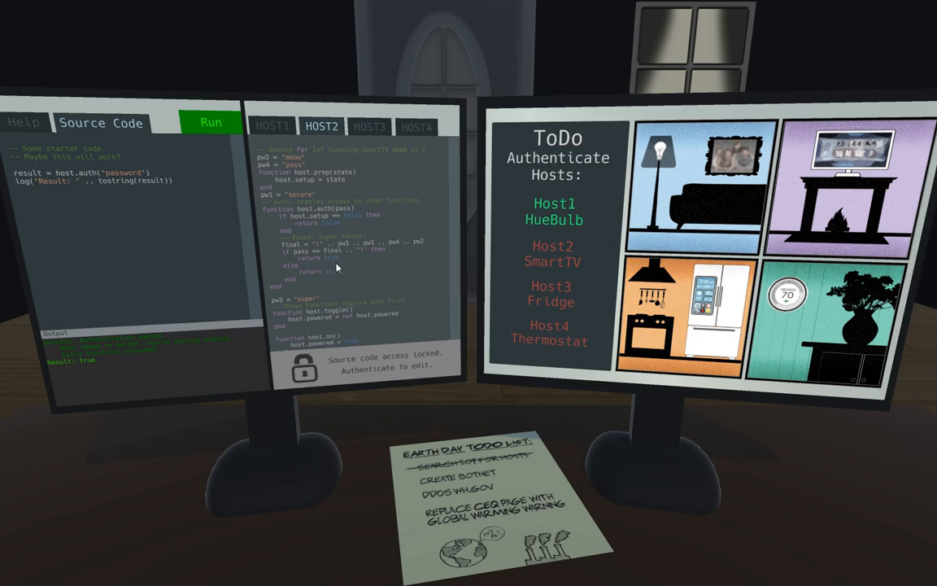
mouse_move(313, 220)
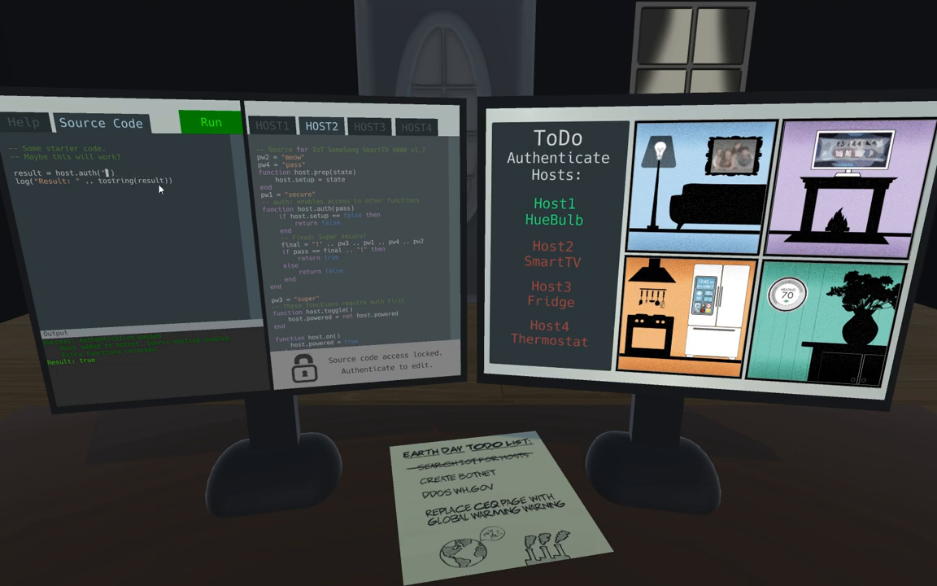
text(1)
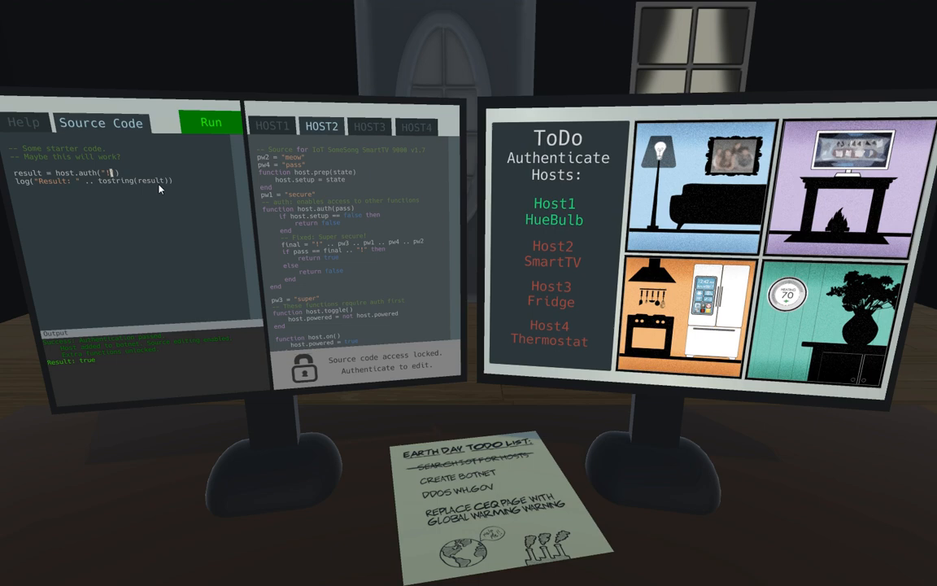
text(supersecure)
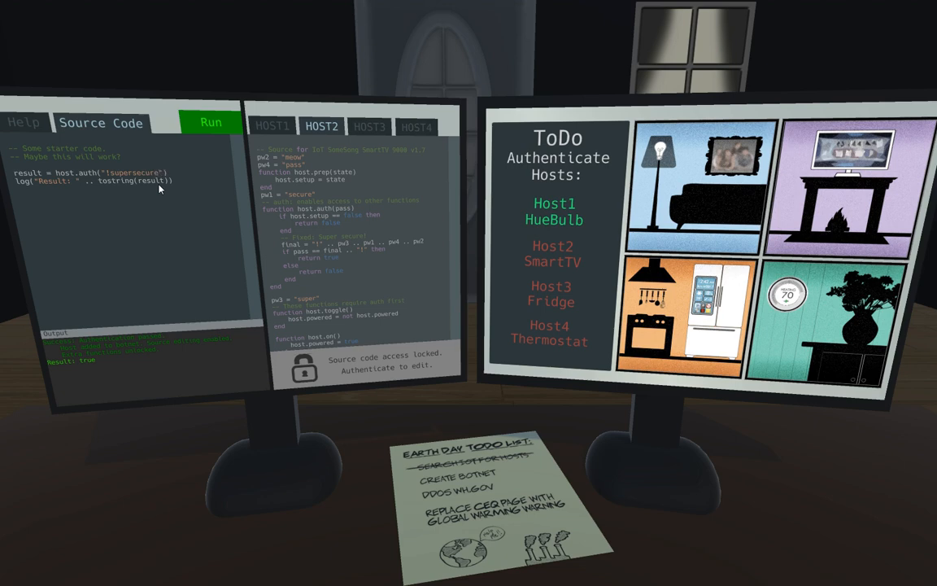
text(passw)
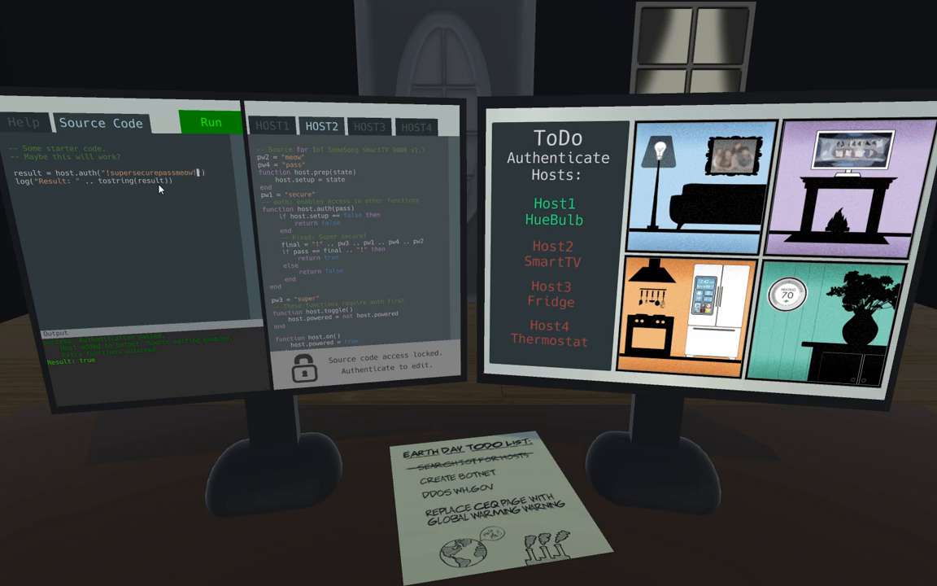
mouse_move(197, 148)
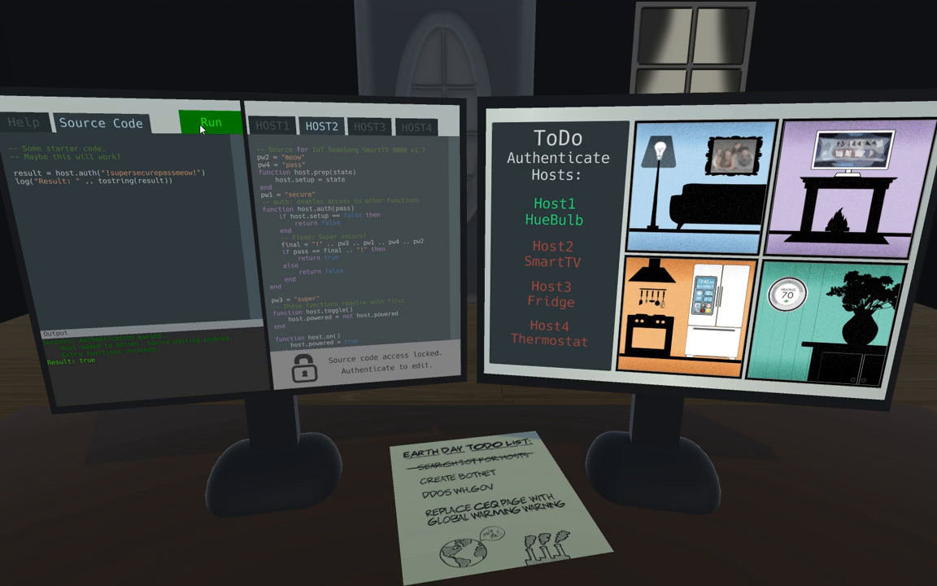
Step: Run the long password against Host2, getting a false result and red error output
click(210, 122)
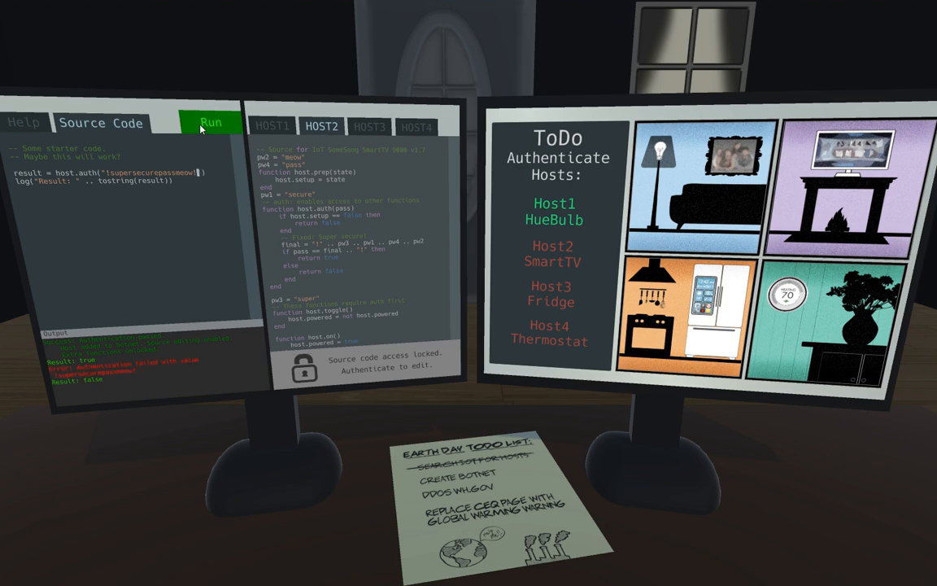
mouse_move(293, 202)
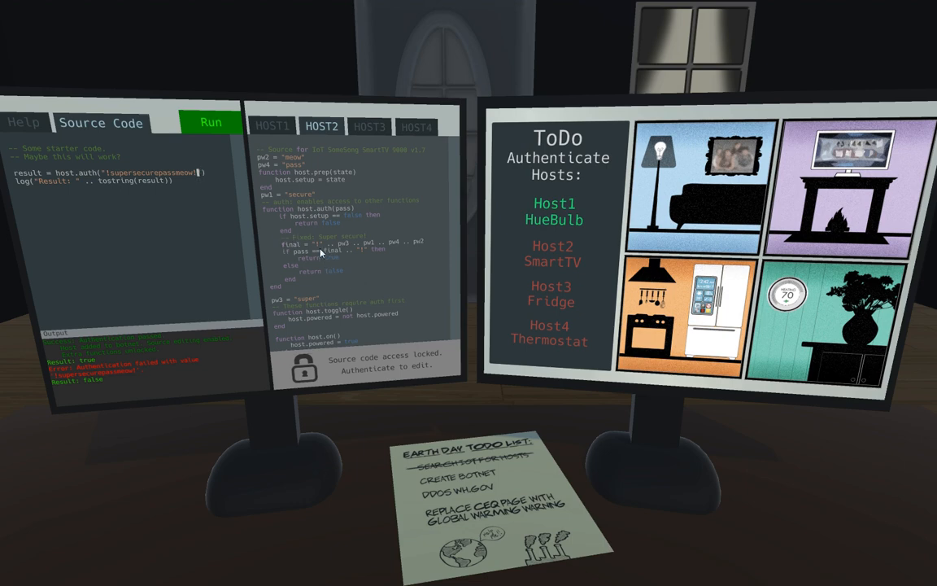
mouse_move(114, 178)
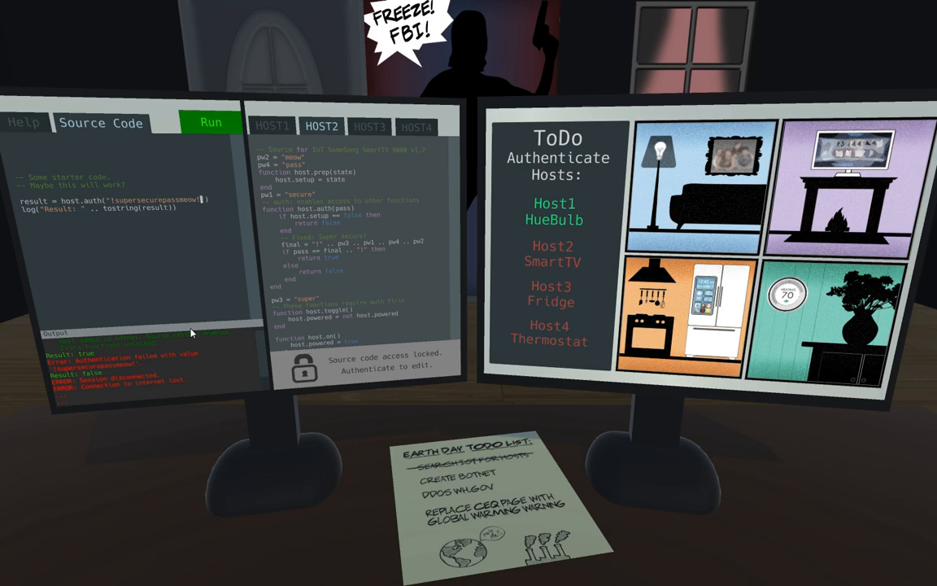
Step: Rerun the failing Host2 authentication, then check Host3's and Host2's locked source as the FBI warning appears
click(210, 124)
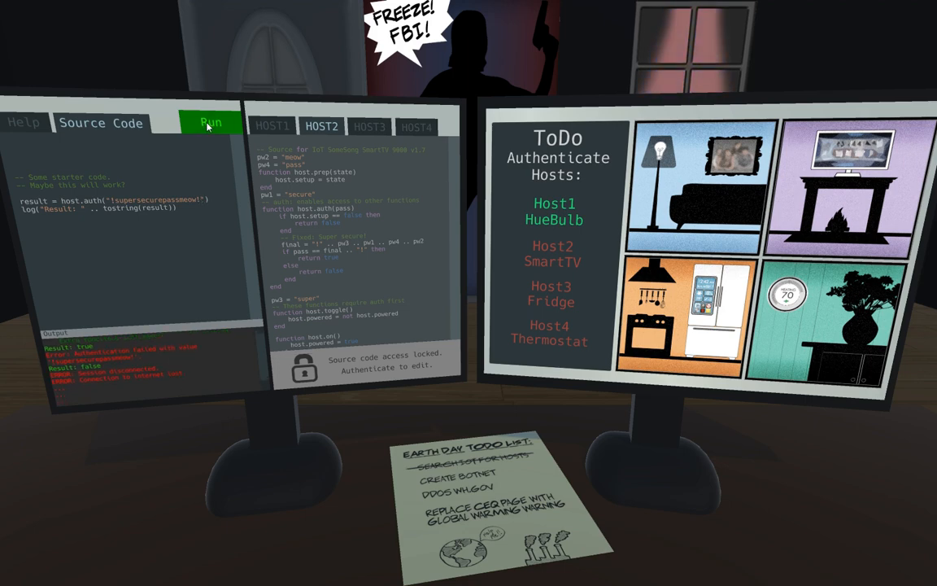
click(211, 122)
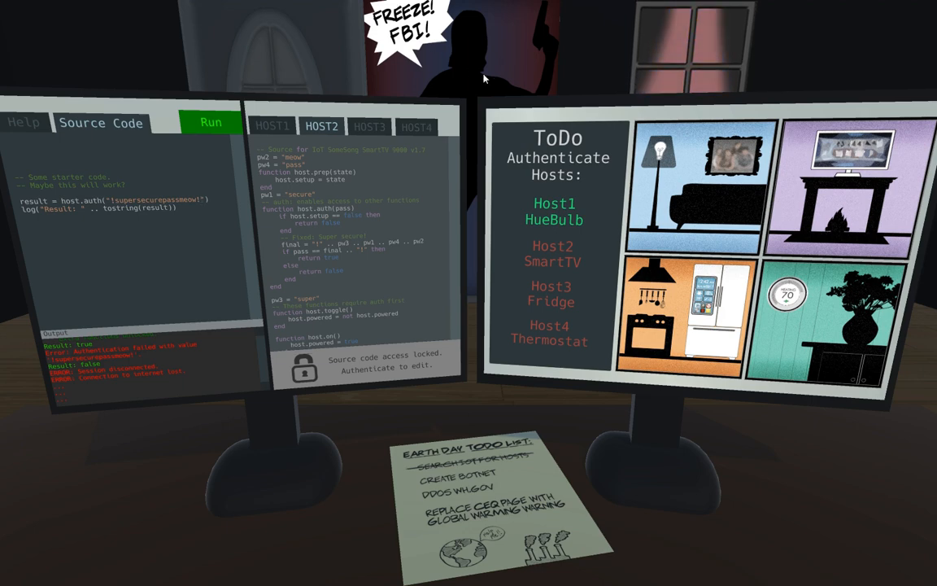
mouse_move(472, 74)
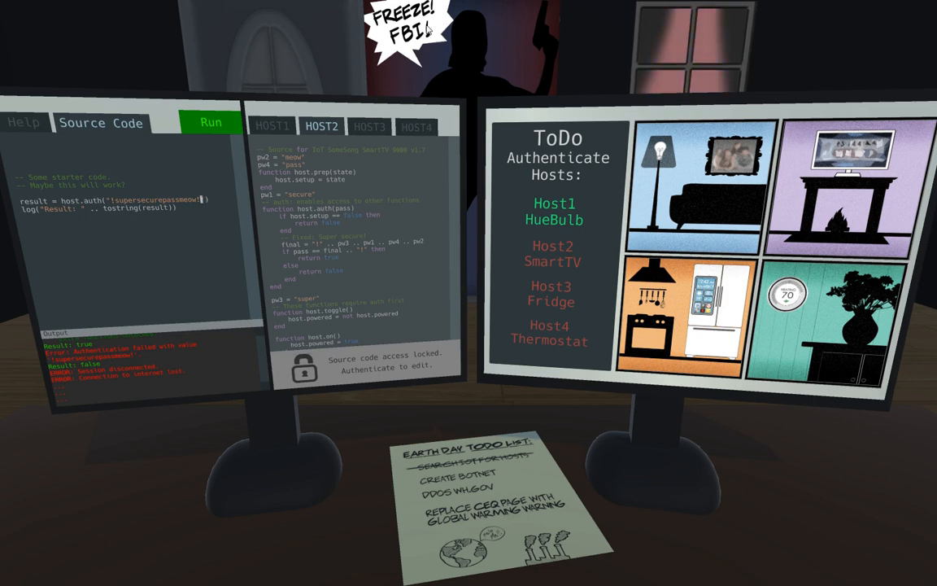
click(369, 127)
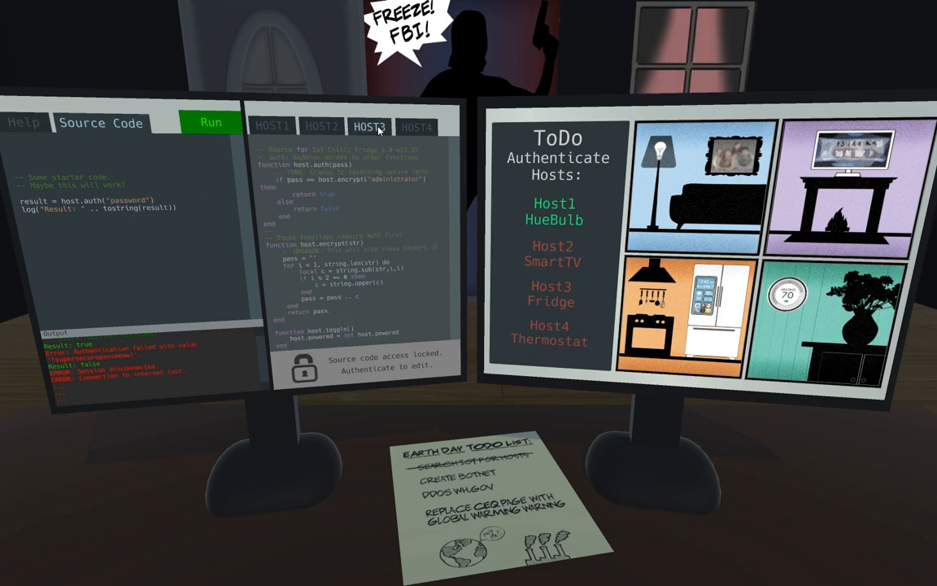
click(322, 127)
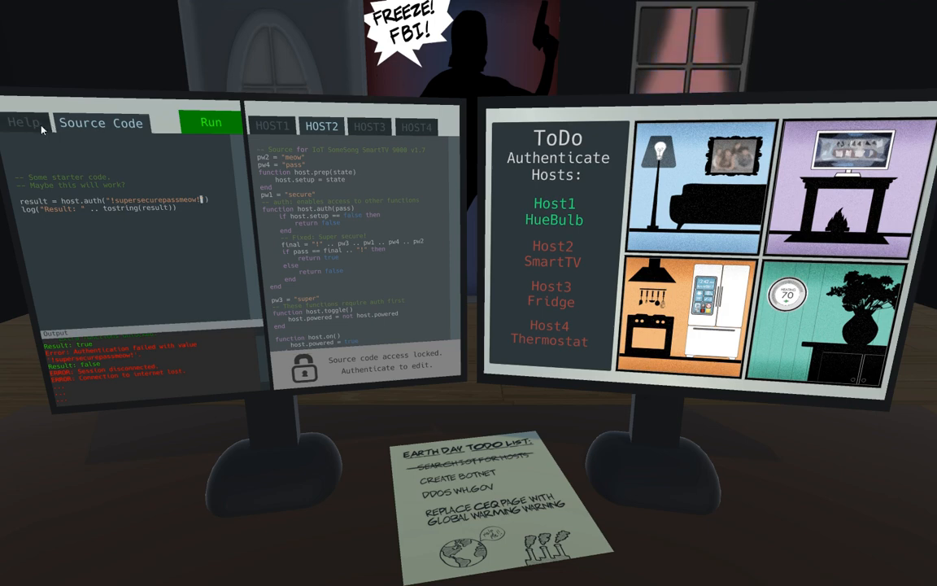
mouse_move(306, 366)
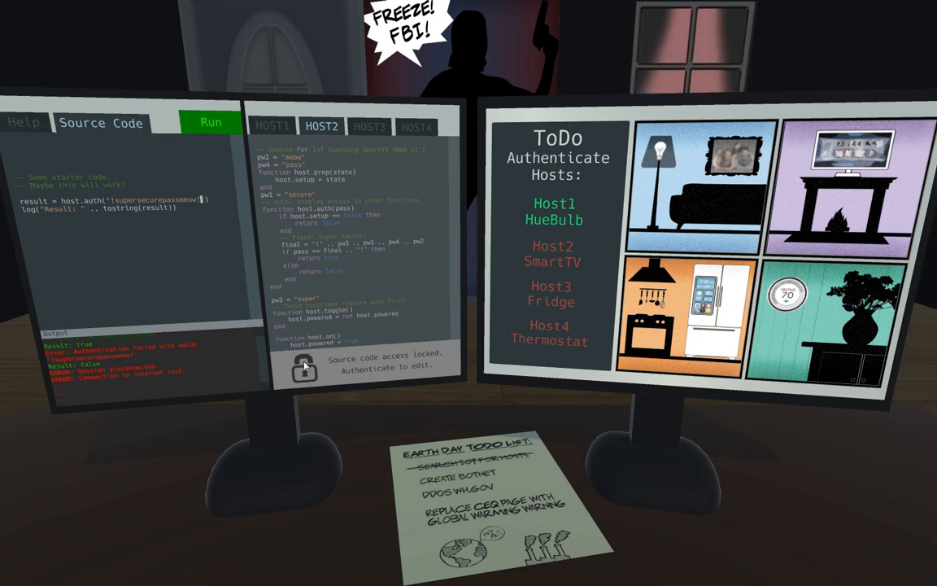
mouse_move(557, 254)
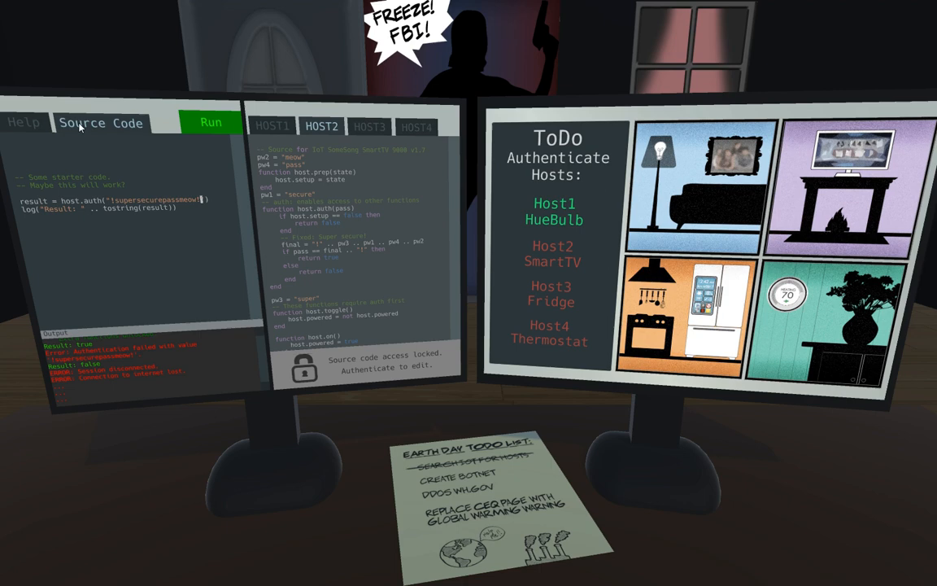
Step: Read the game's Help page and return to Host1 HueBulb's readable source
click(22, 122)
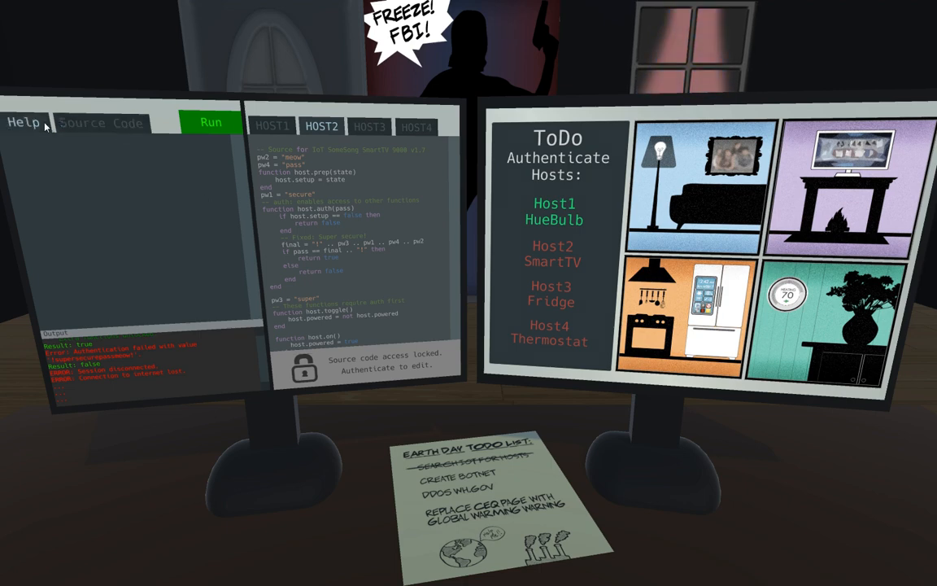
click(101, 123)
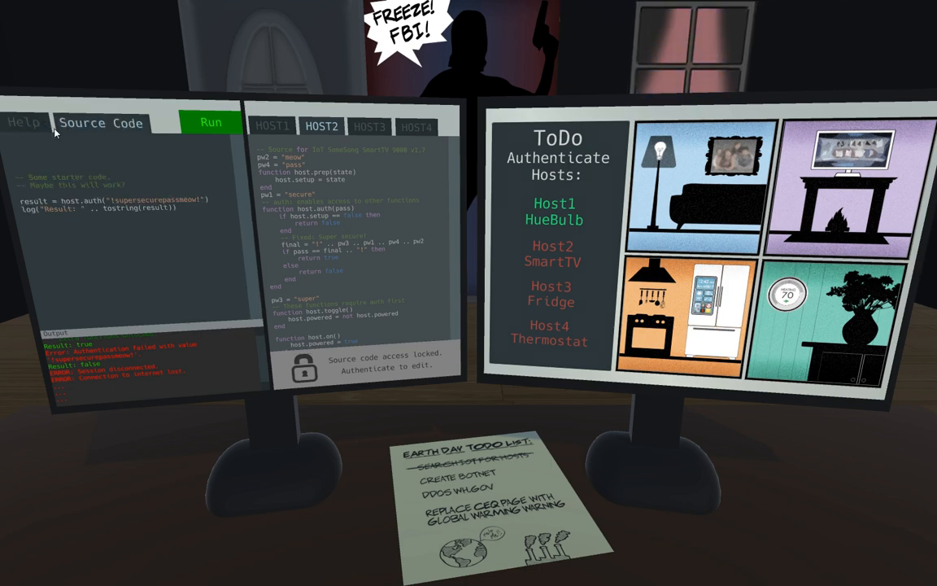
mouse_move(91, 137)
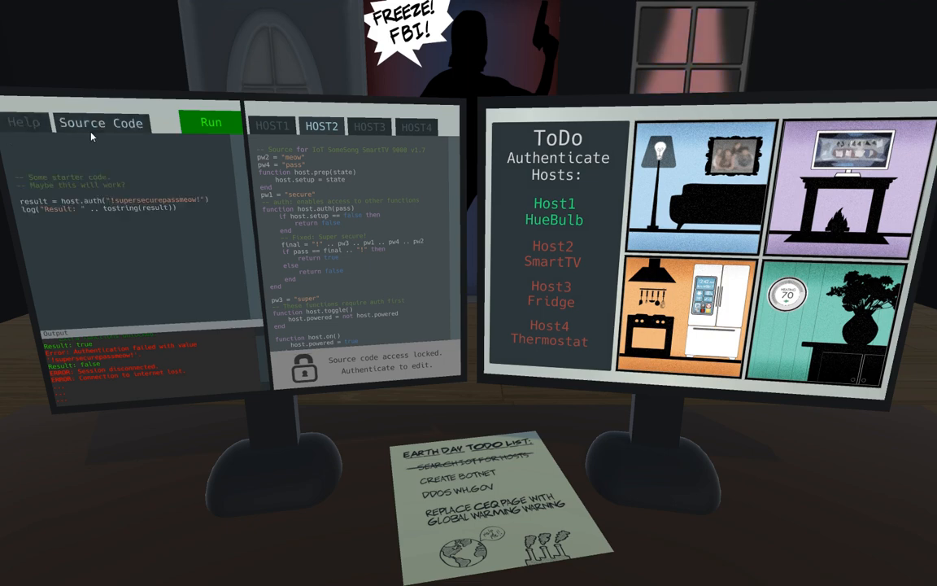
click(23, 122)
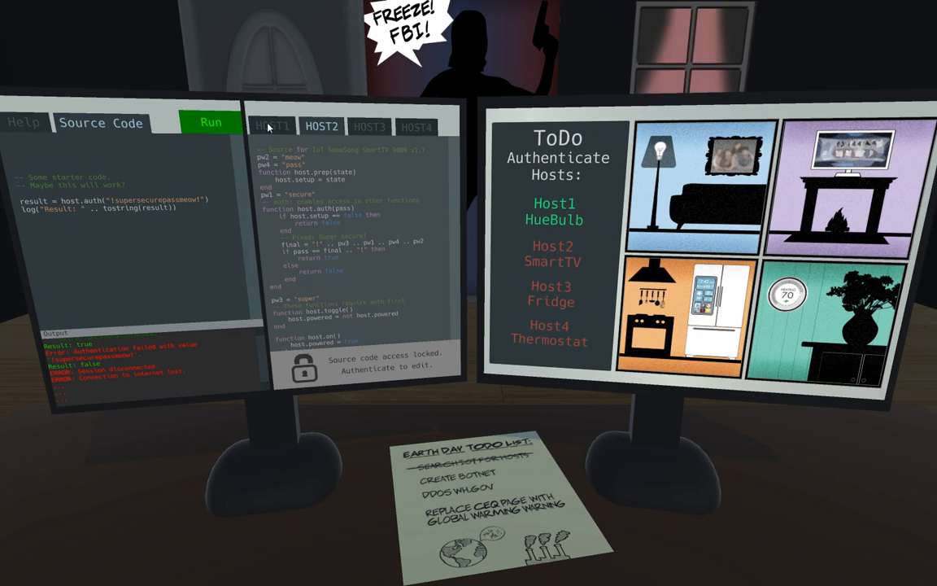
click(273, 126)
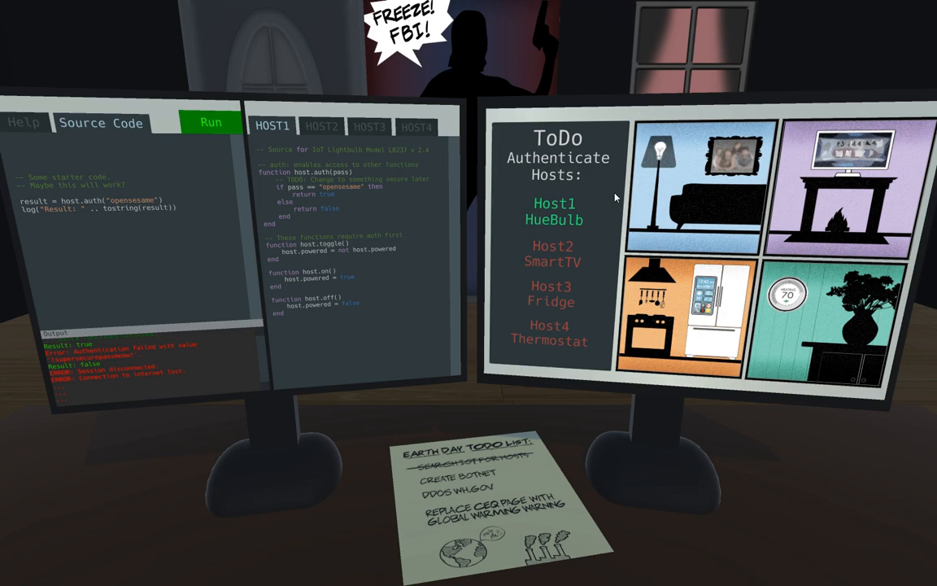
mouse_move(571, 204)
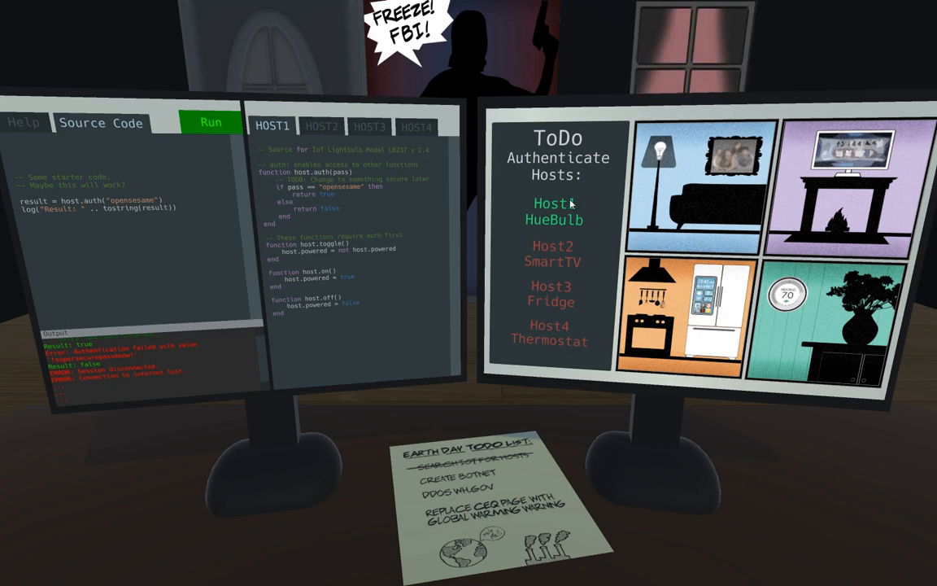
mouse_move(512, 159)
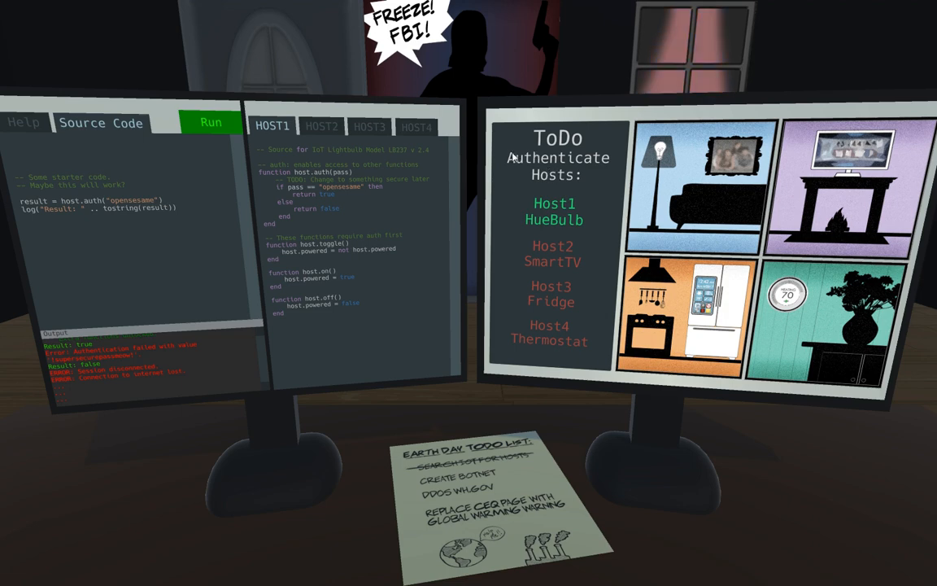
click(416, 127)
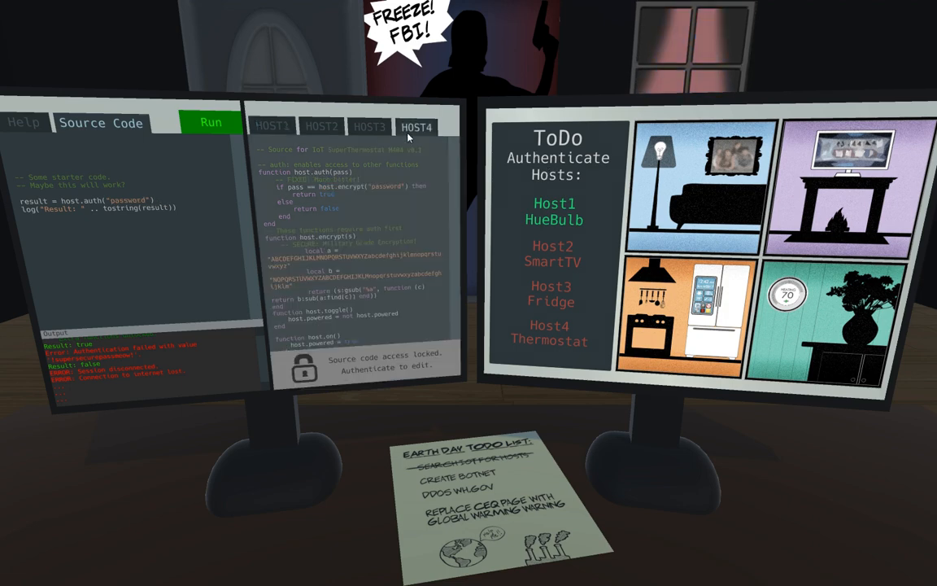
click(274, 127)
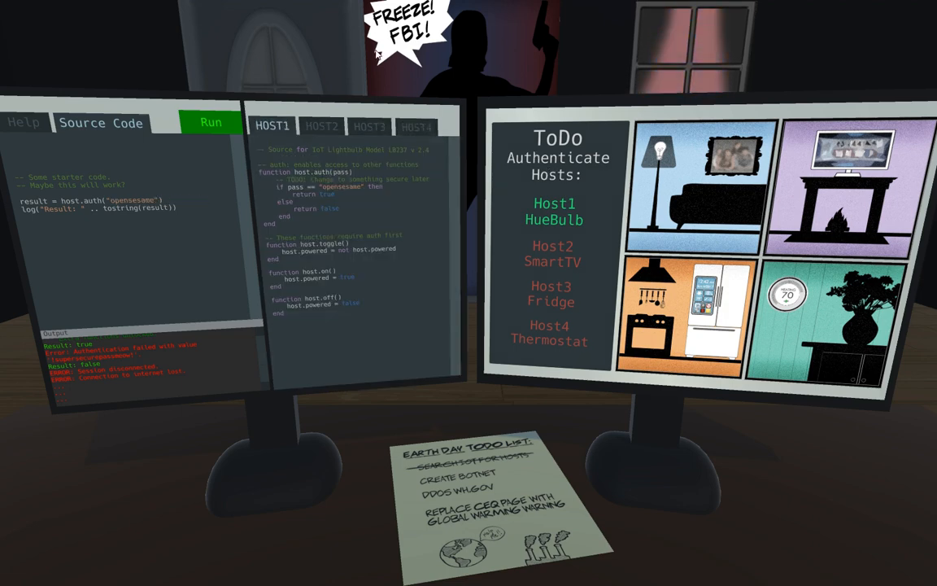
click(416, 127)
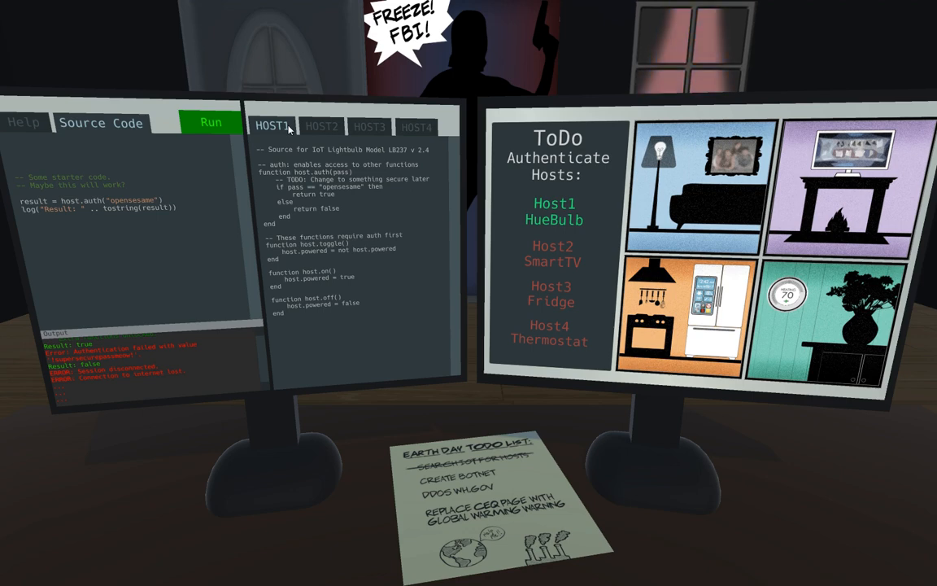
mouse_move(436, 39)
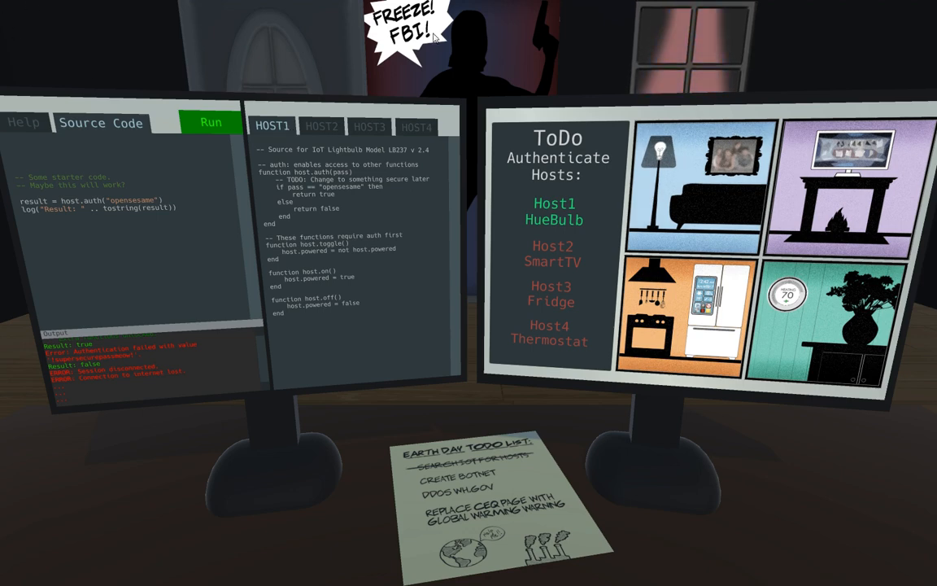
mouse_move(481, 133)
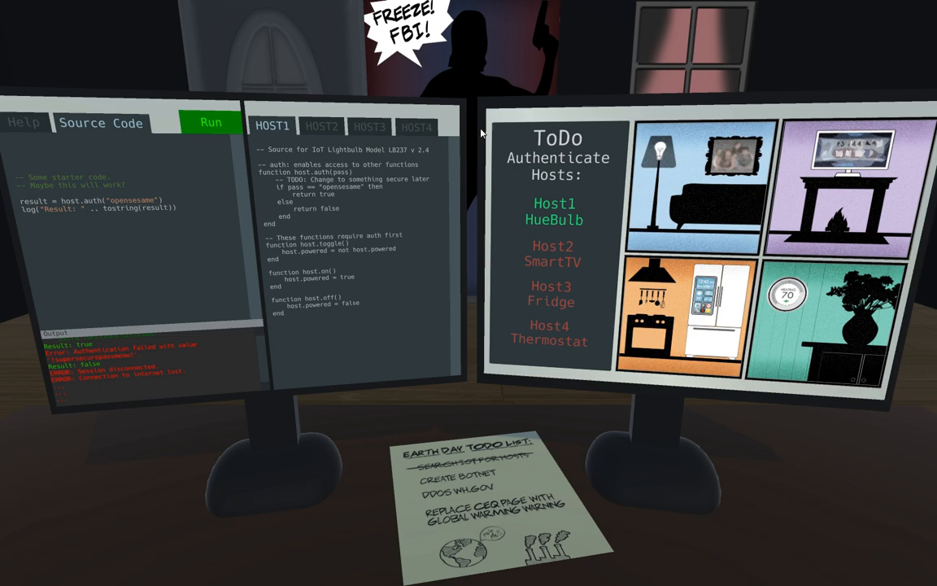
mouse_move(494, 188)
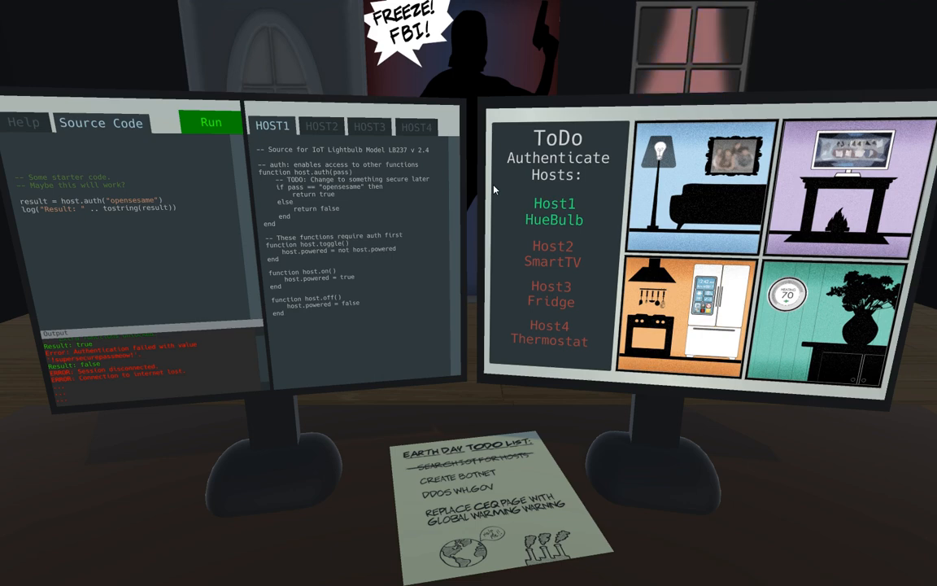
mouse_move(377, 111)
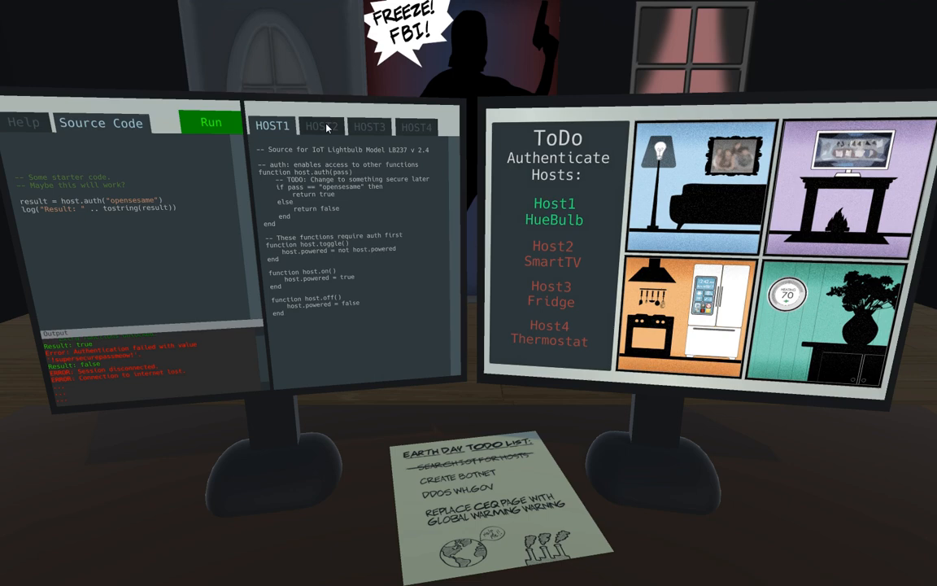
click(322, 127)
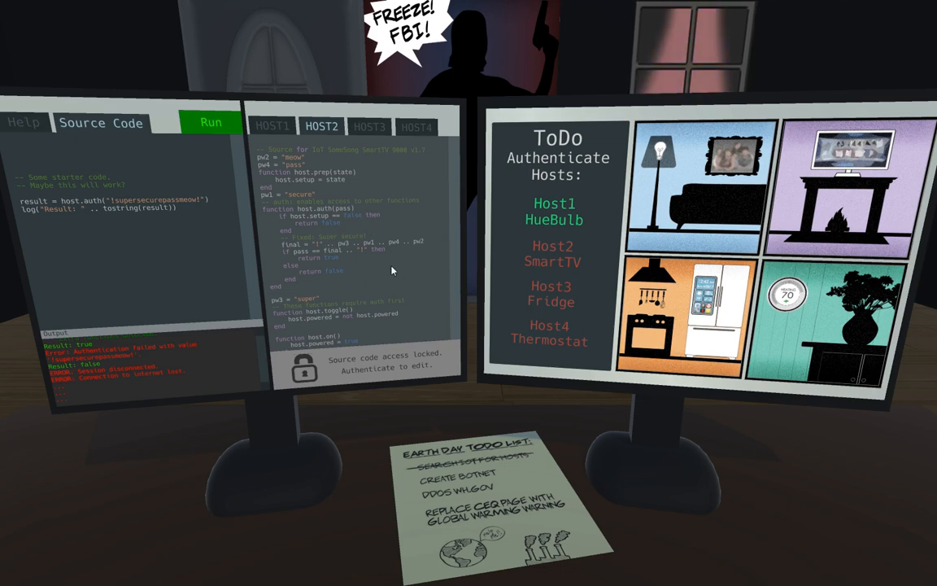
mouse_move(370, 237)
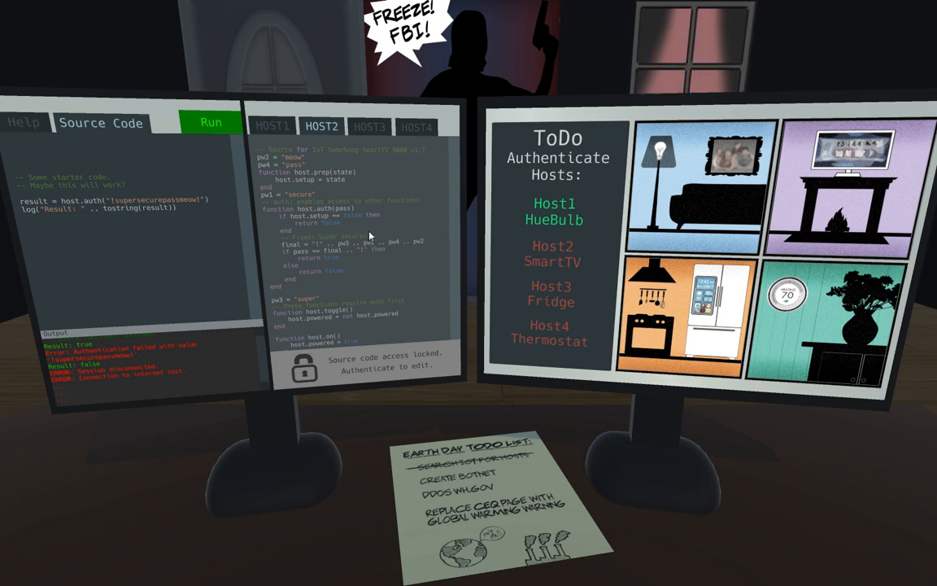
mouse_move(366, 222)
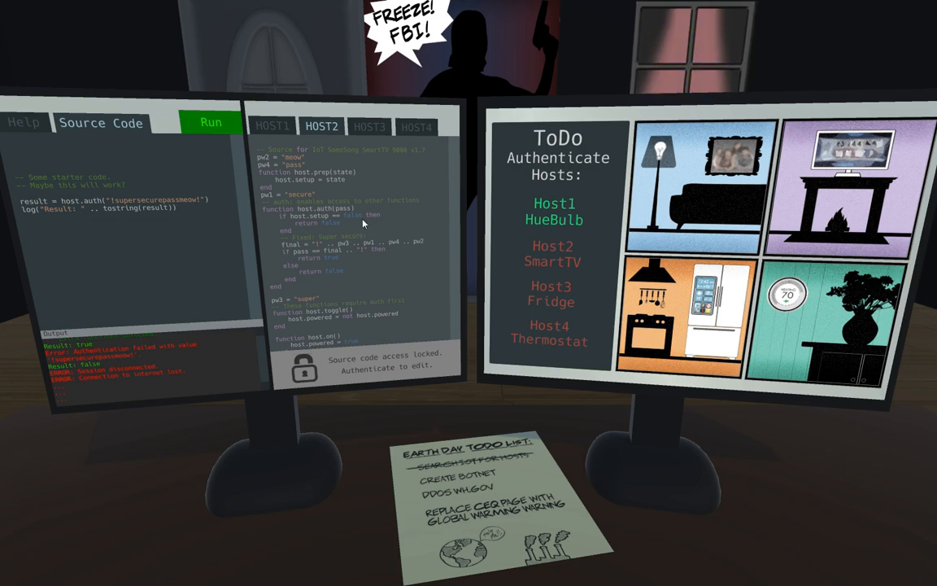
mouse_move(331, 222)
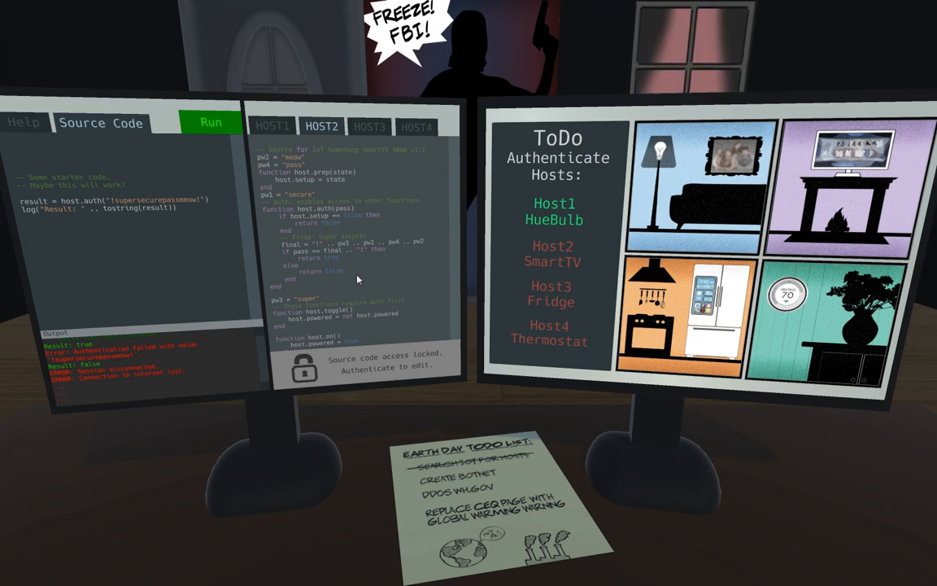
mouse_move(413, 323)
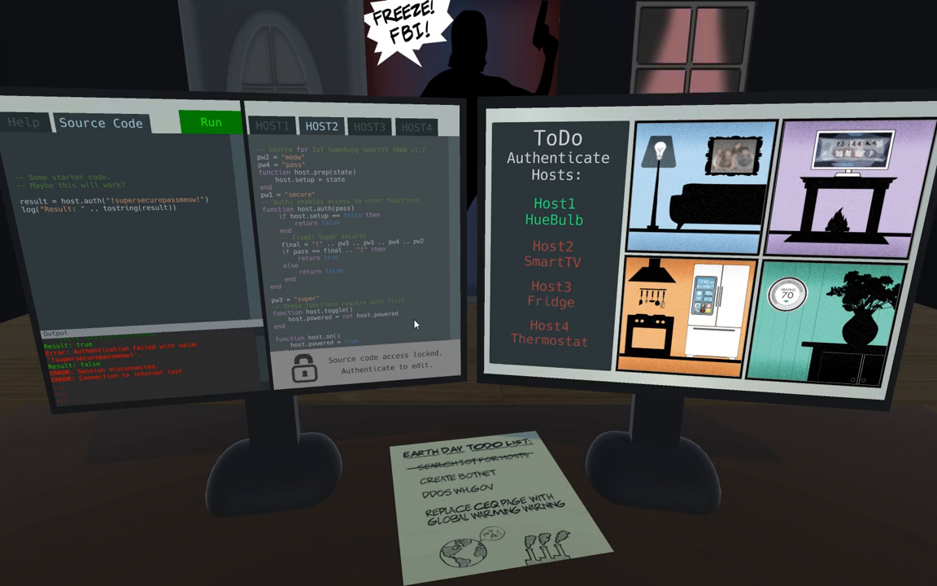
mouse_move(334, 208)
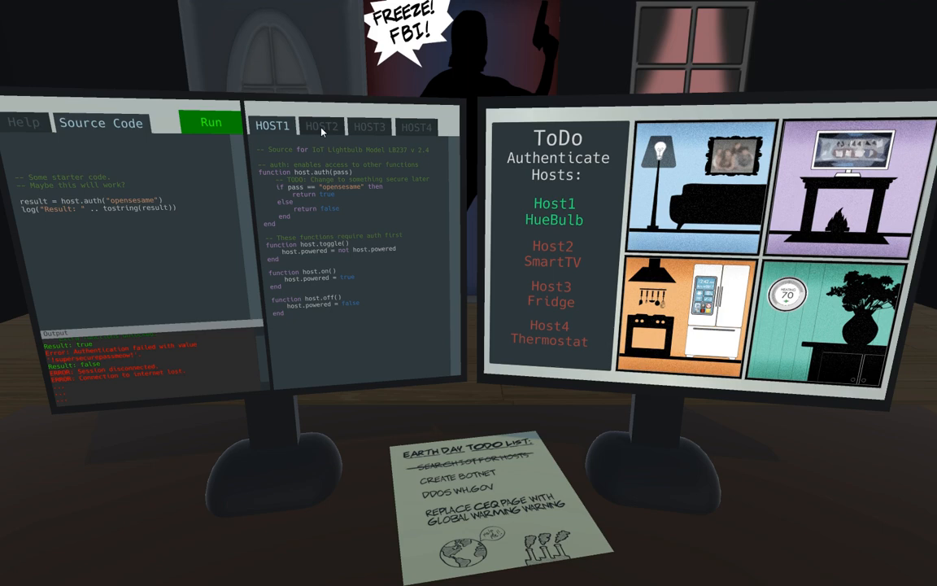
click(322, 127)
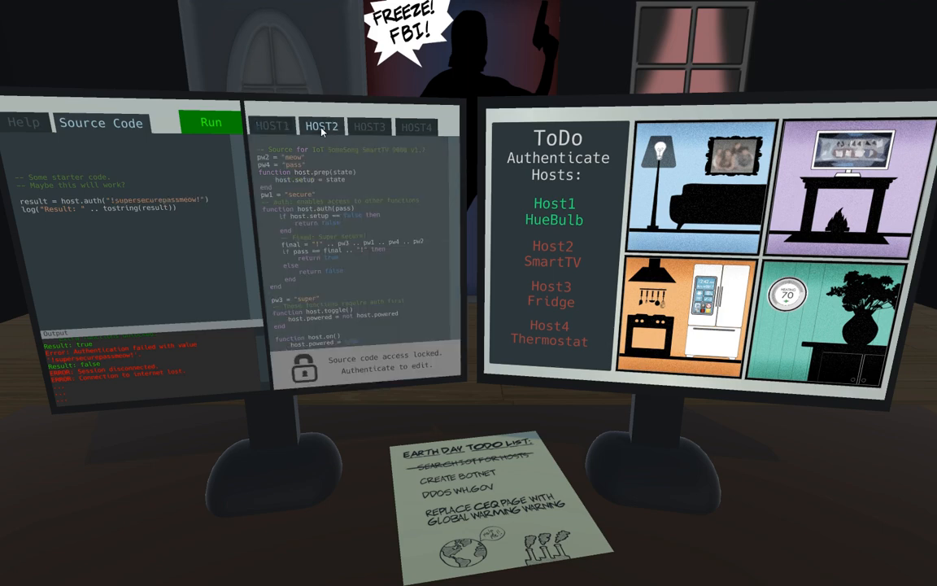
click(273, 127)
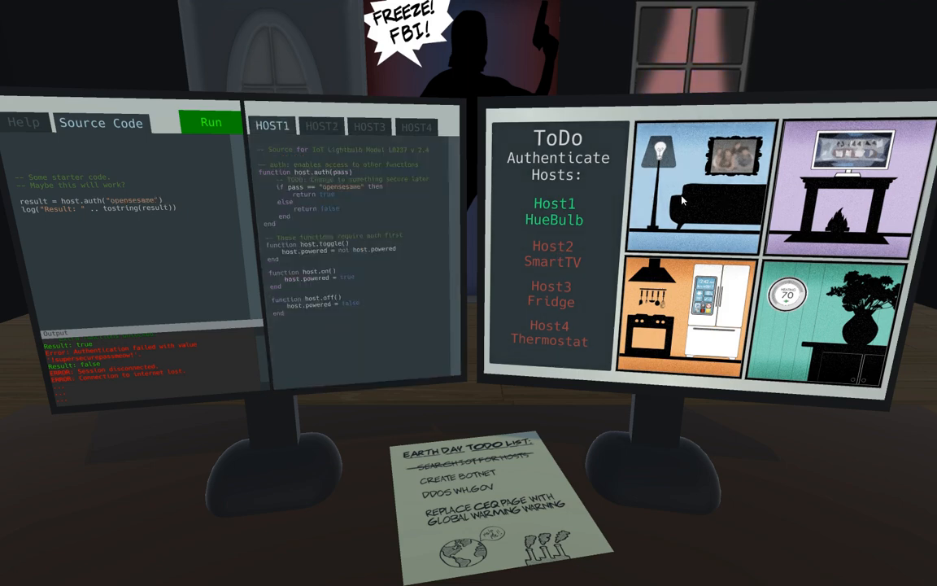
mouse_move(615, 191)
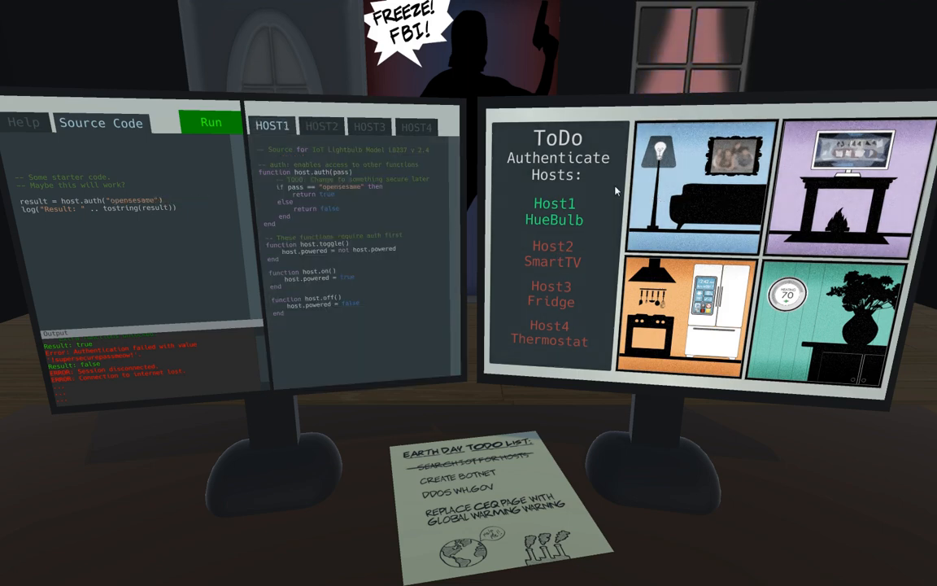